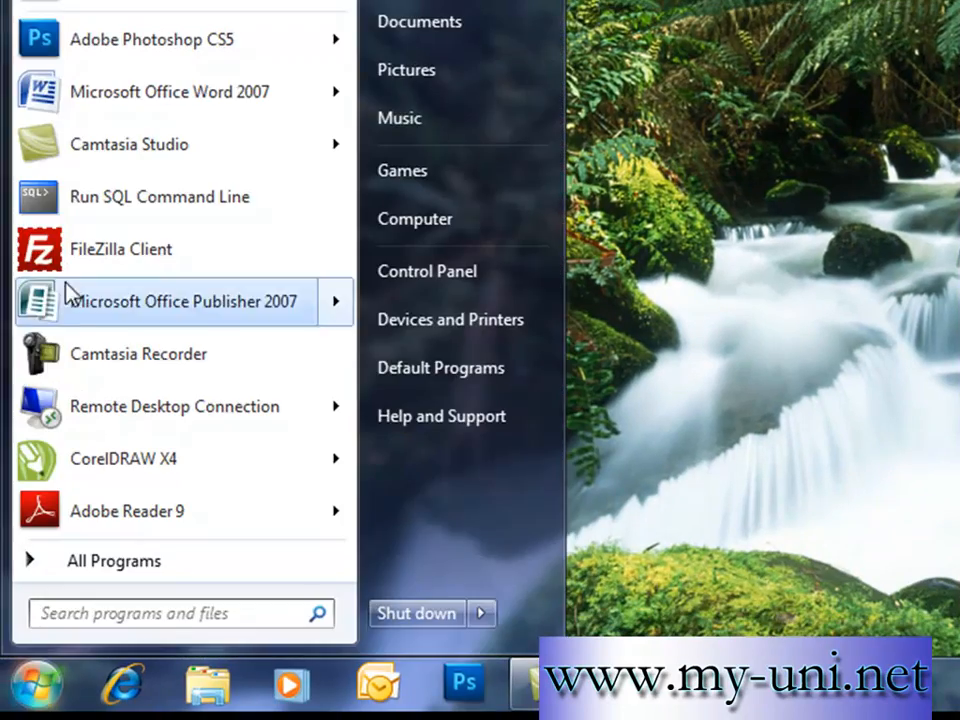
Step: Launch Run SQL Command Line from the Start menu to reach the SQL prompt
{"action": "left_click", "coordinate": [160, 196]}
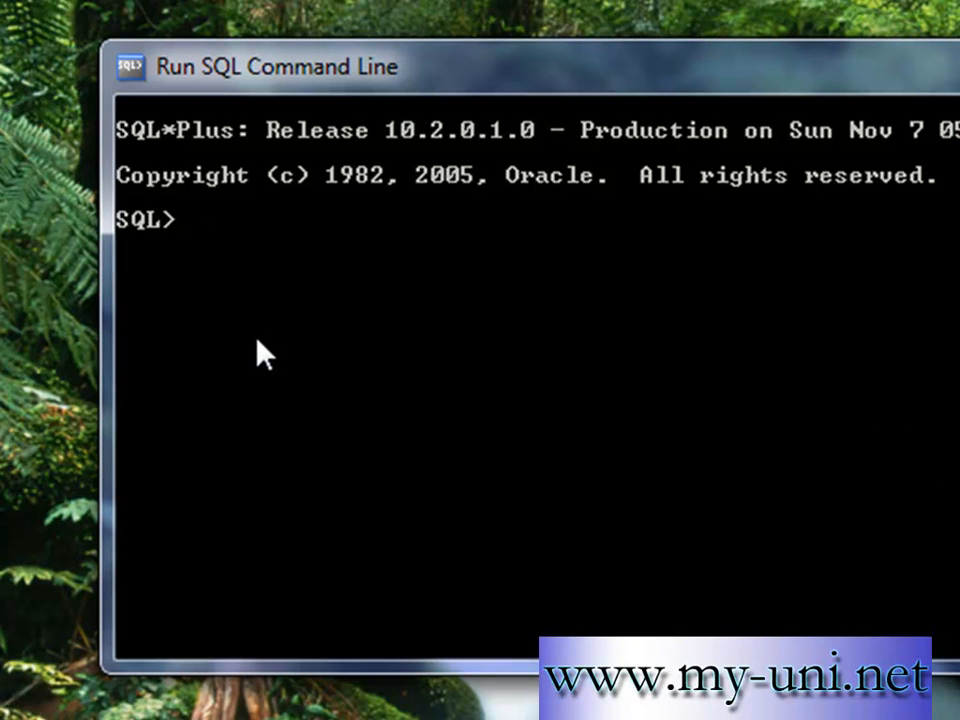
Step: Connect to the database with the user's credentials until it reports Connected
{"action": "type", "text": "connect"}
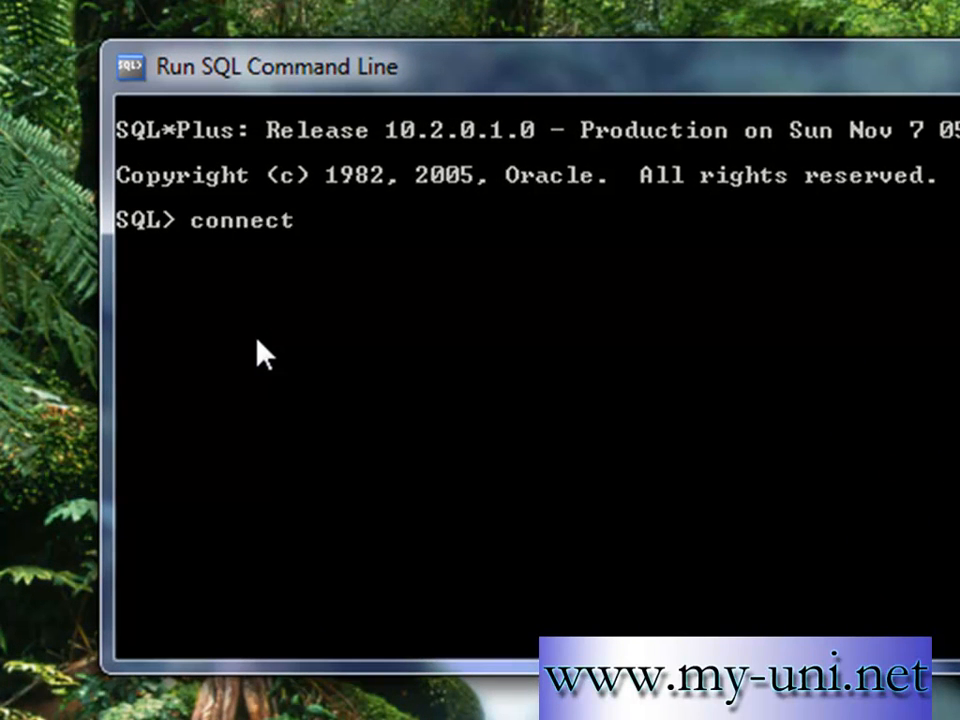
{"action": "type", "text": "kierra"}
{"action": "type", "text": "s"}
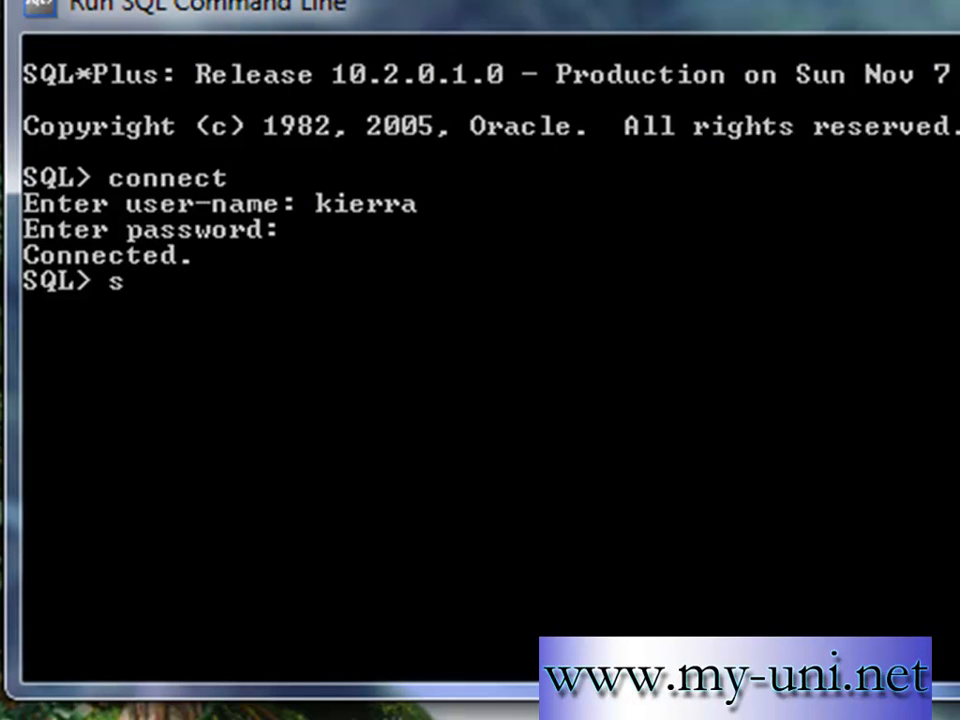
Step: Run select * from cat; to list the schema's tables, showing PHONEBOOK
{"action": "type", "text": "elect"}
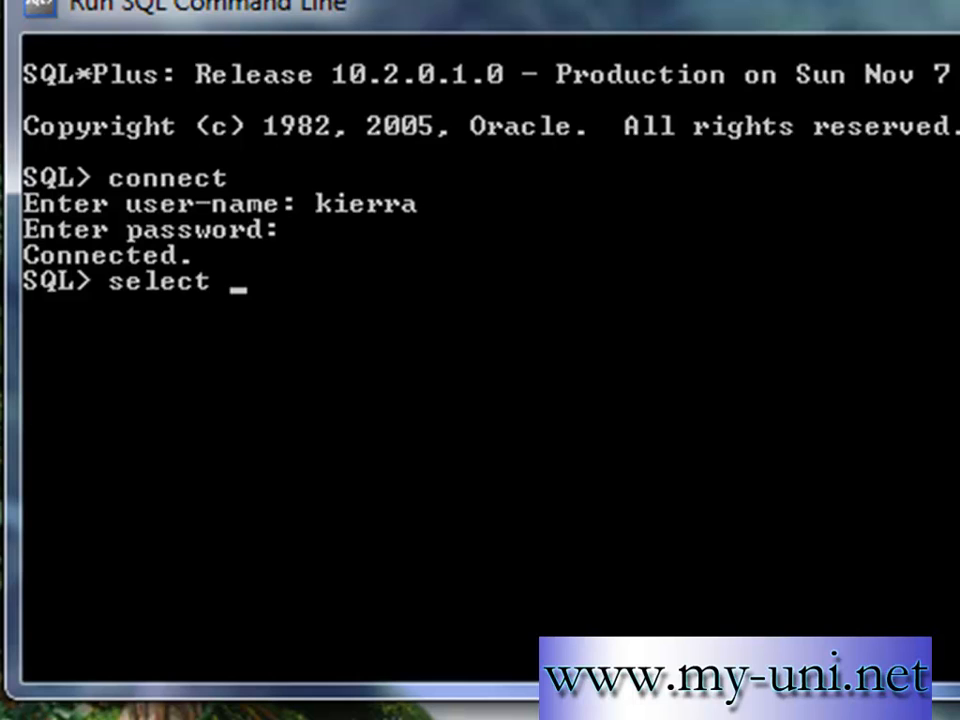
{"action": "type", "text": "* from"}
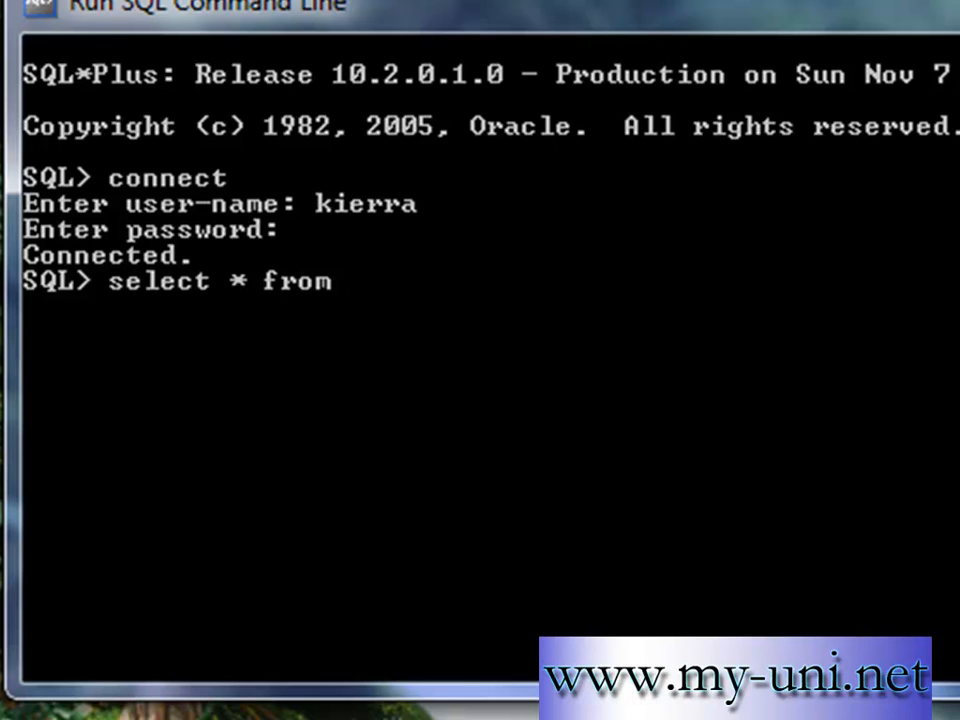
{"action": "type", "text": "cat;"}
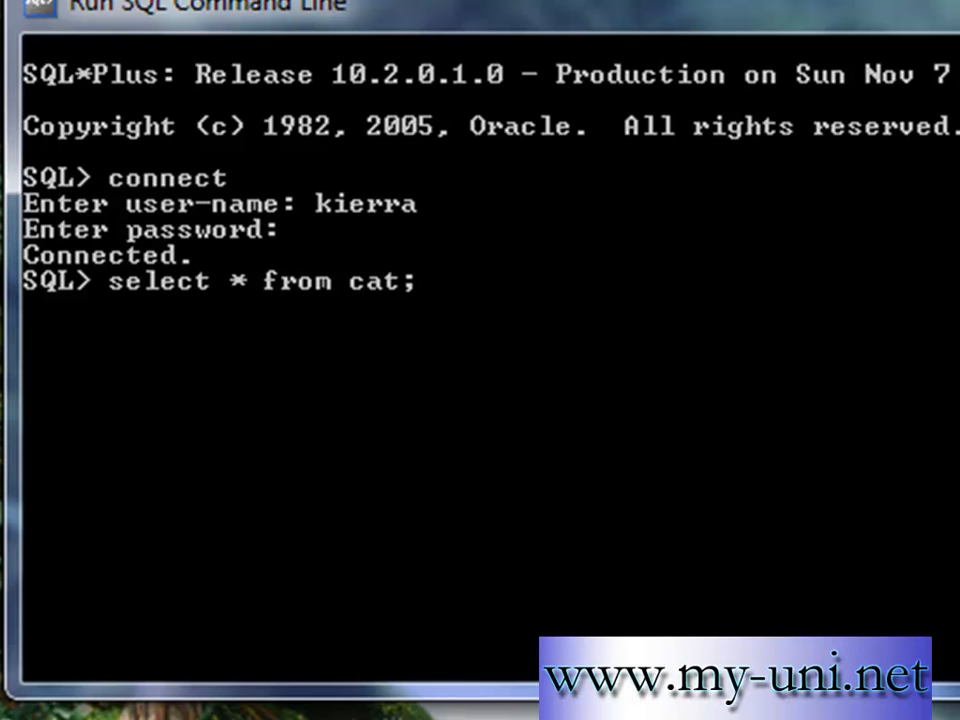
{"action": "key", "text": "enter"}
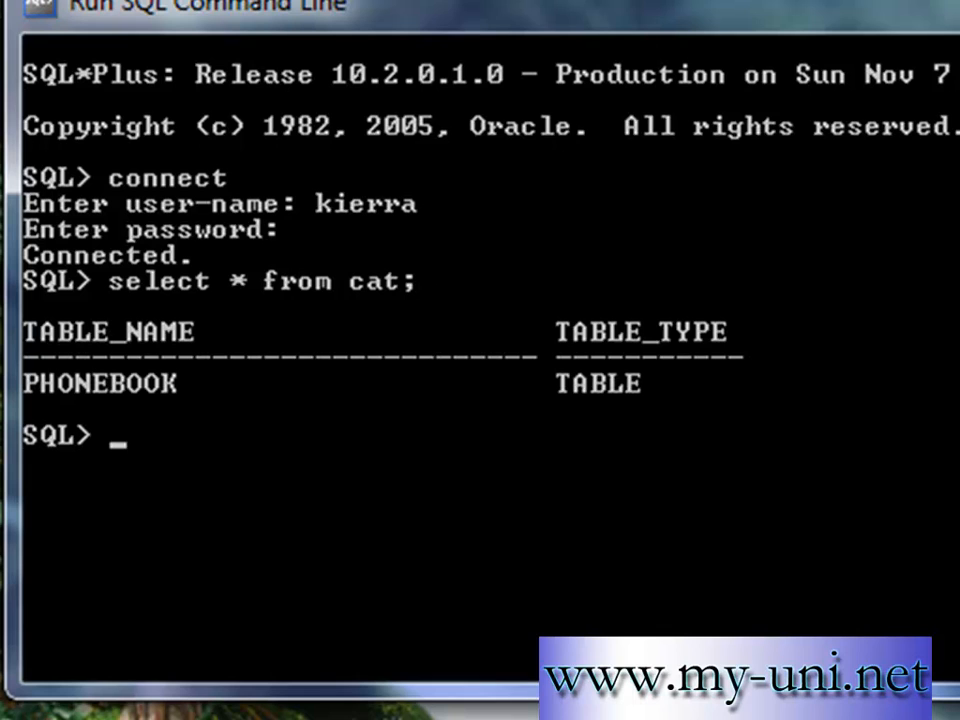
{"action": "mouse_move", "coordinate": [570, 414]}
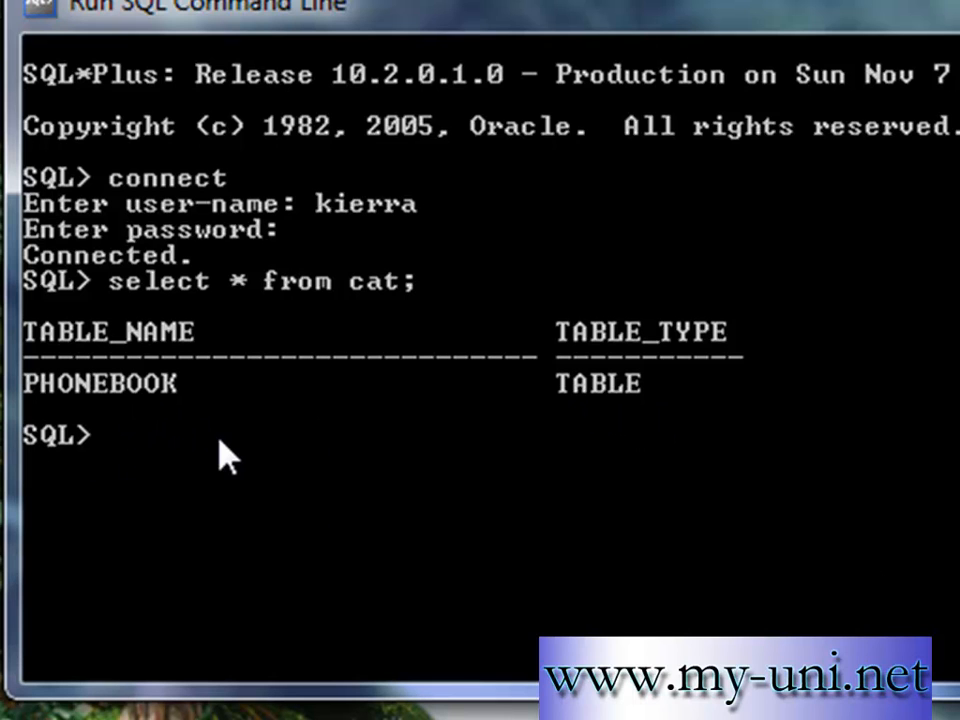
Step: Describe PHONEBOOK to show its SNO, NAME, PNUMBER and ADDRESS columns
{"action": "type", "text": "desc"}
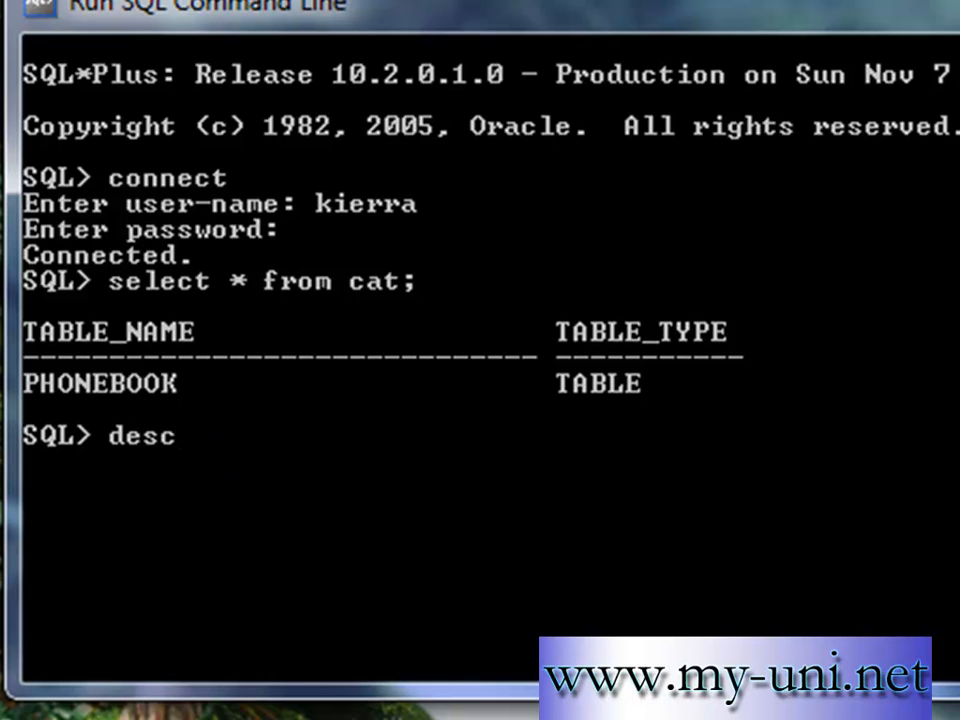
{"action": "type", "text": "phonebook;"}
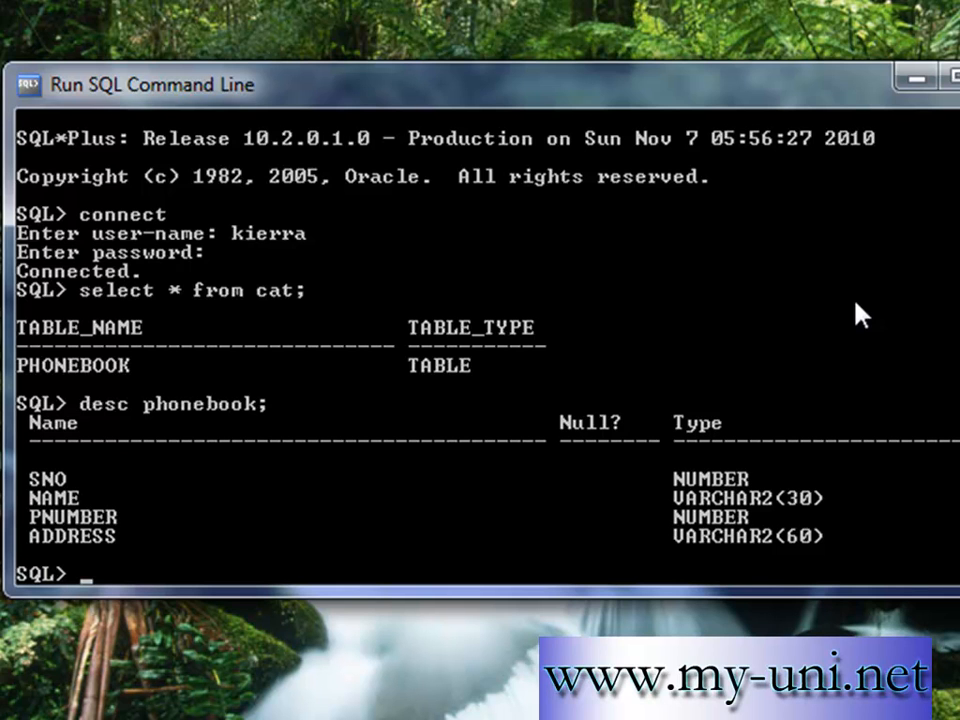
{"action": "mouse_move", "coordinate": [364, 564]}
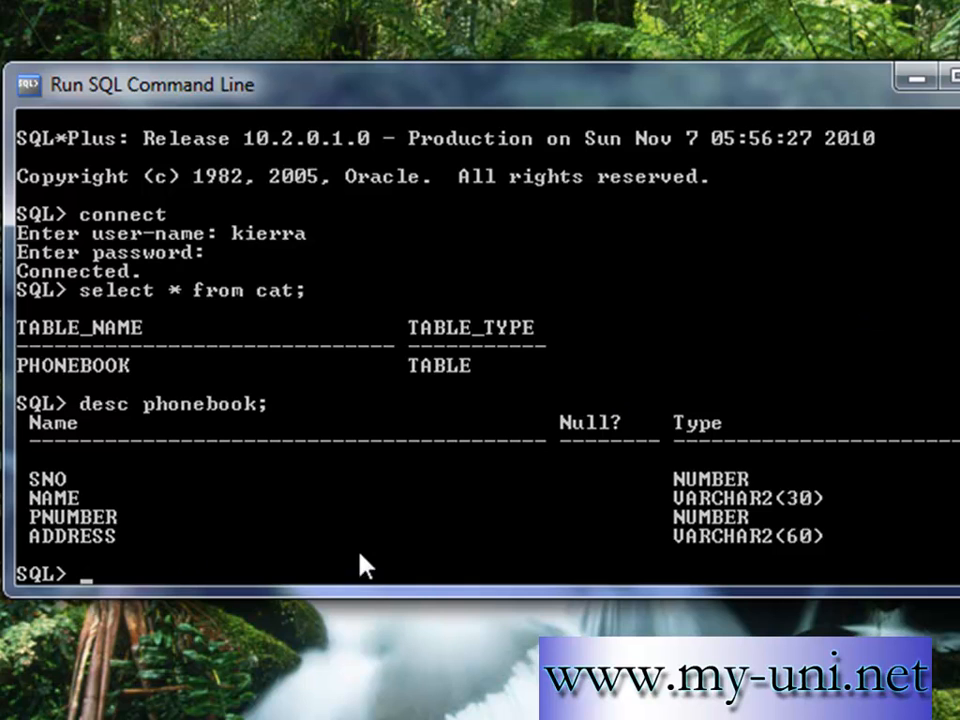
{"action": "mouse_move", "coordinate": [692, 576]}
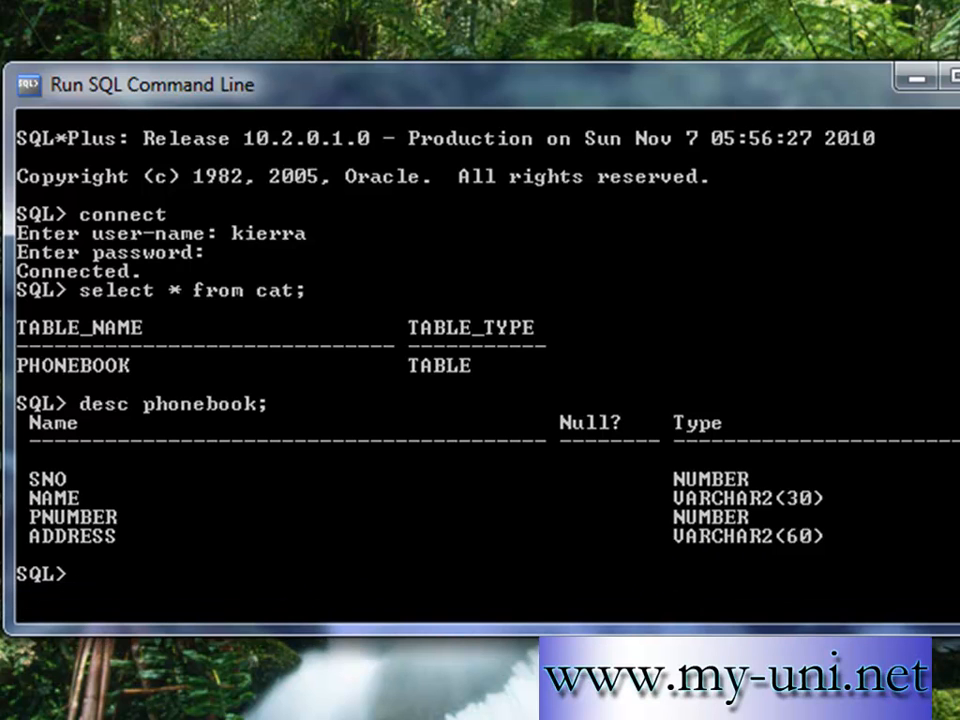
{"action": "mouse_move", "coordinate": [810, 564]}
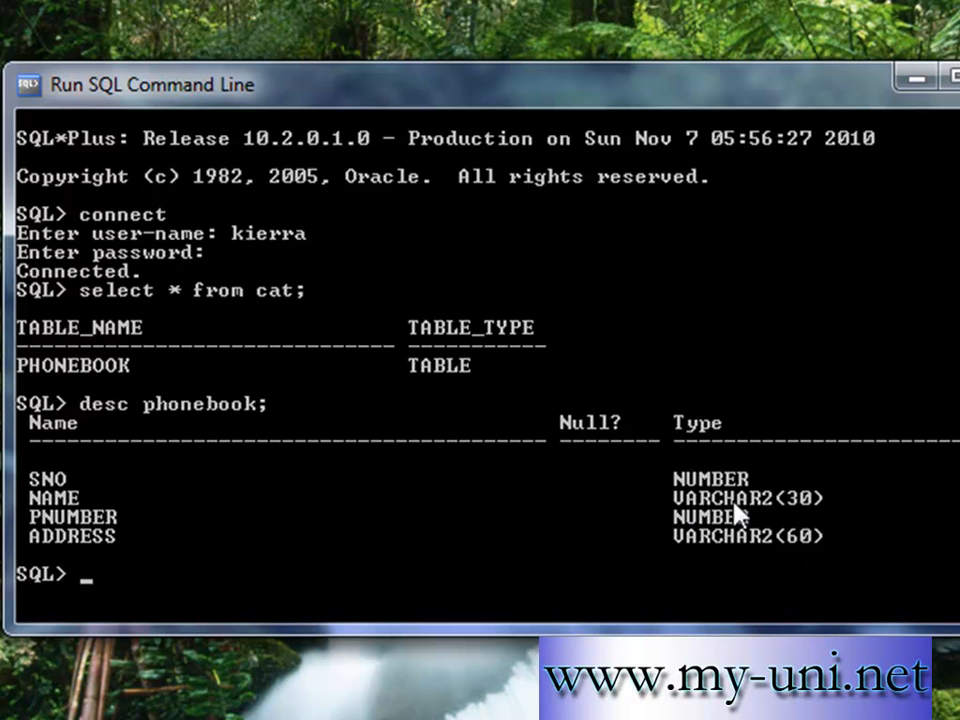
{"action": "mouse_move", "coordinate": [804, 524]}
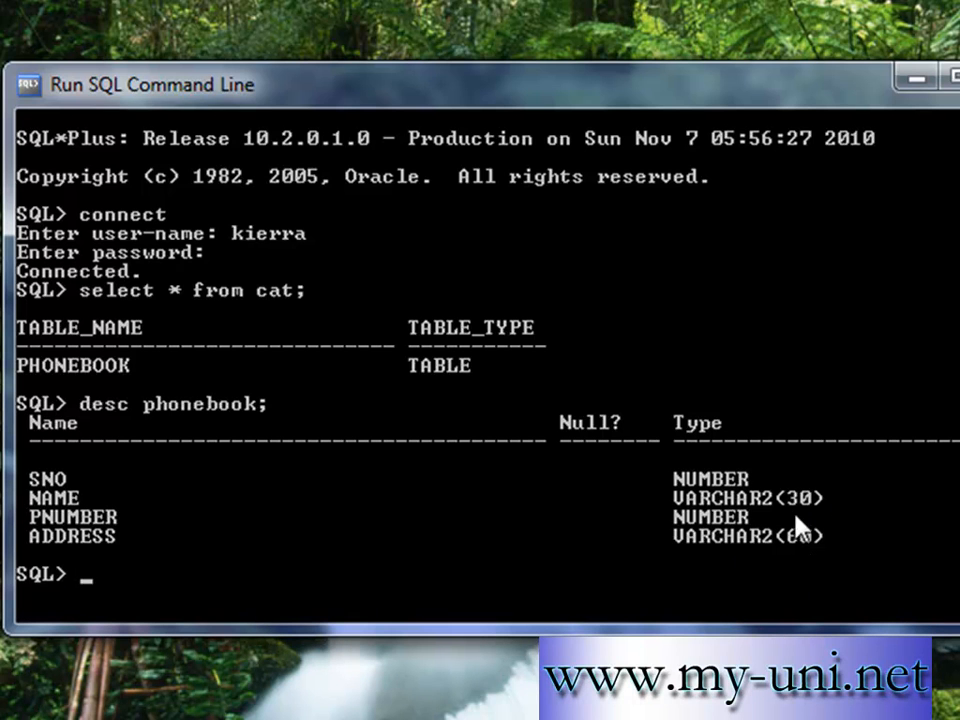
{"action": "mouse_move", "coordinate": [564, 516]}
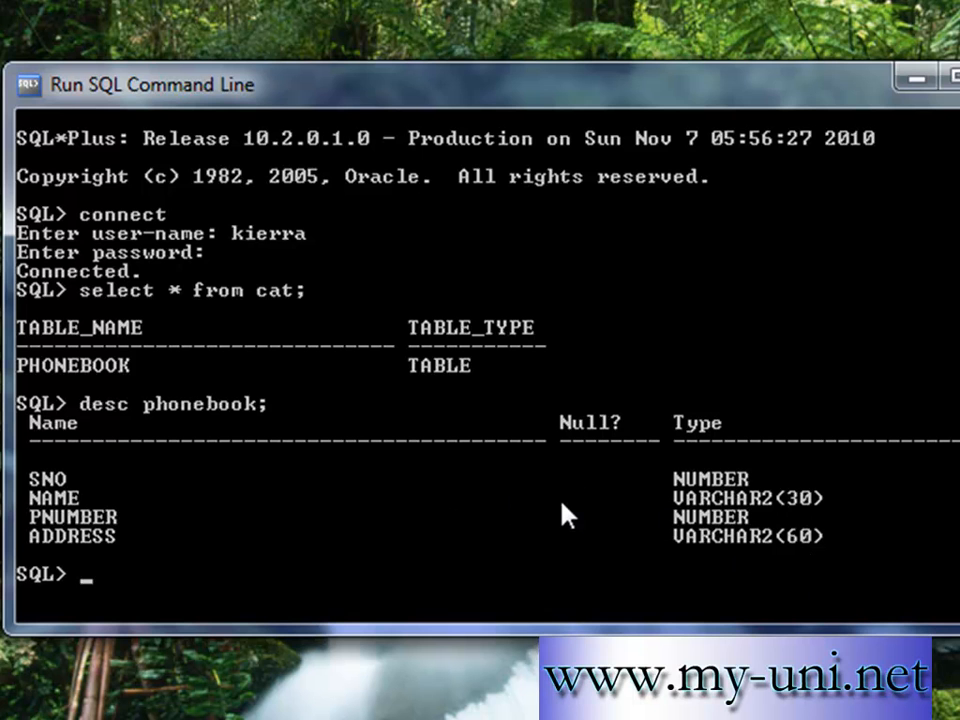
Step: Alter PHONEBOOK so the NAME column becomes VARCHAR2(20)
{"action": "type", "text": "alter ta"}
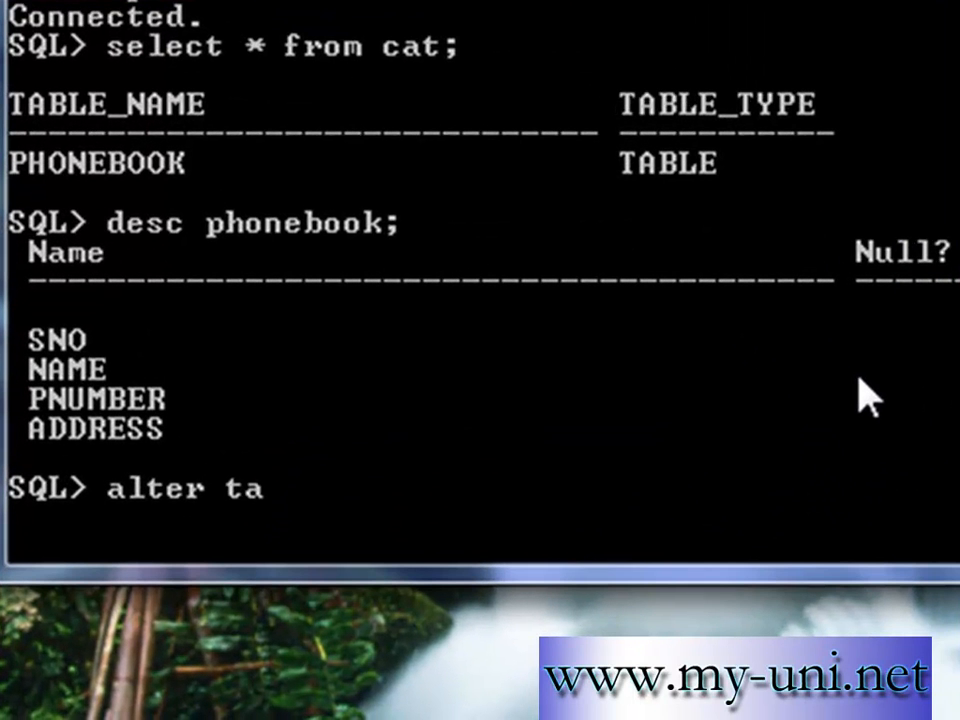
{"action": "type", "text": "ble ph"}
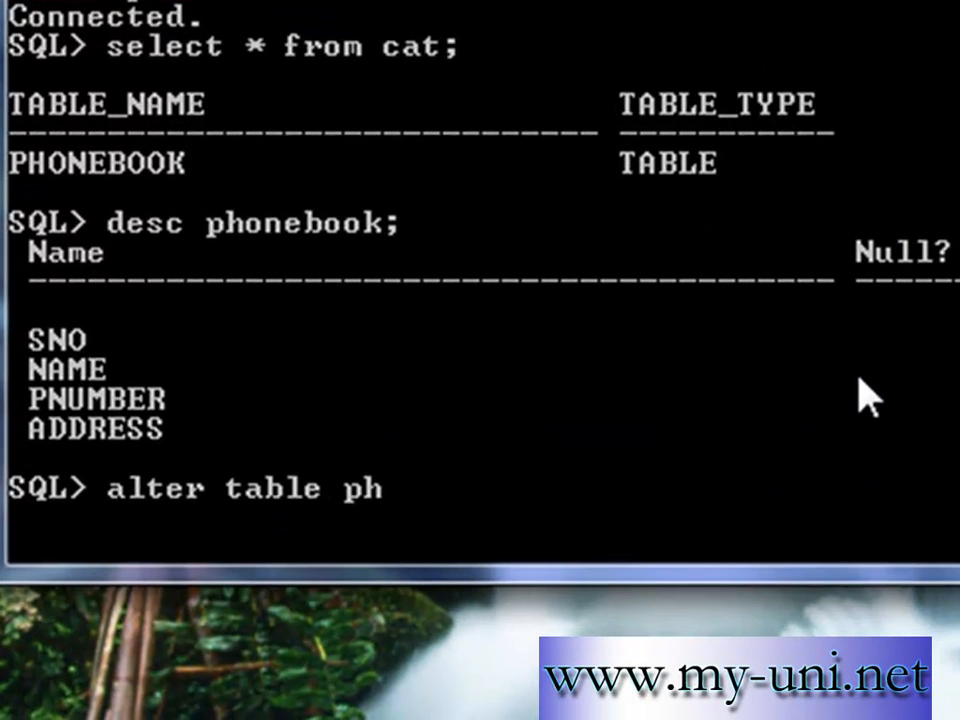
{"action": "type", "text": "onebo"}
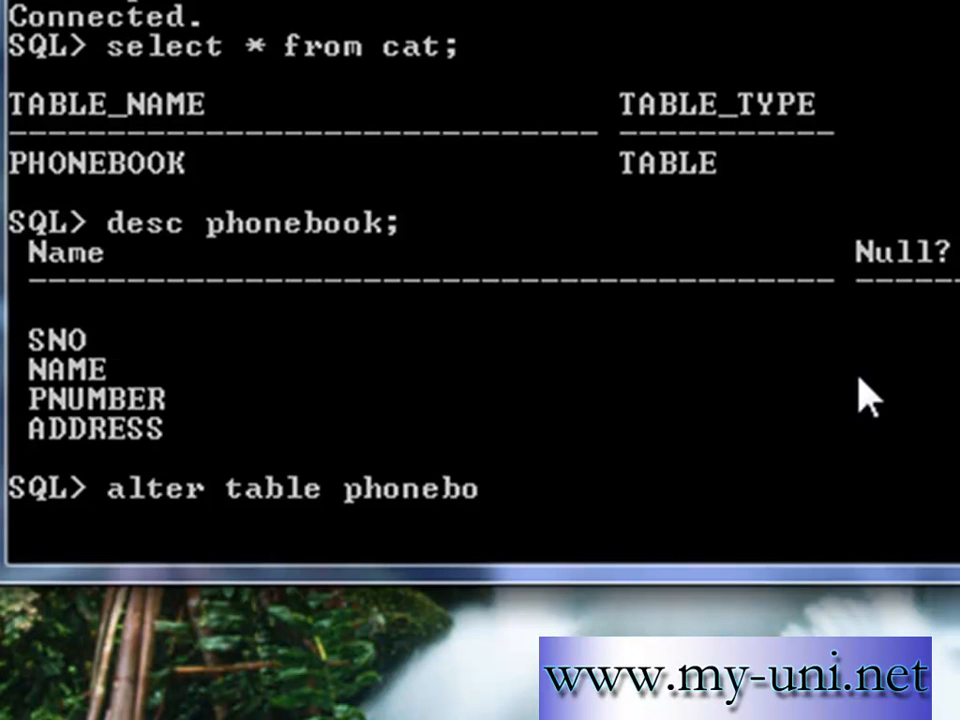
{"action": "type", "text": "ok mod"}
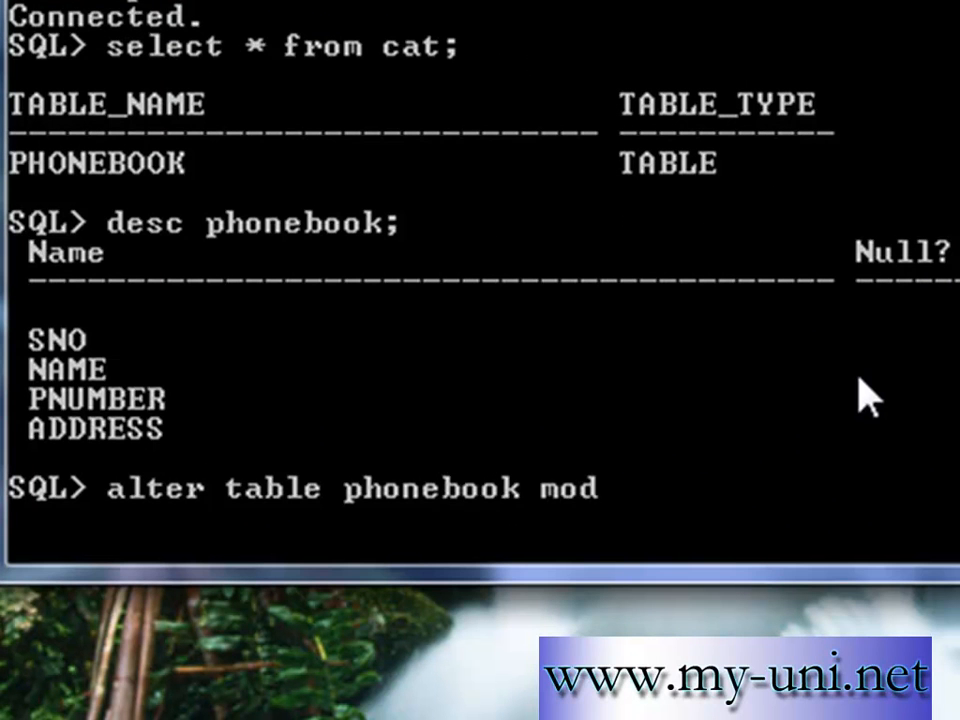
{"action": "type", "text": "ify"}
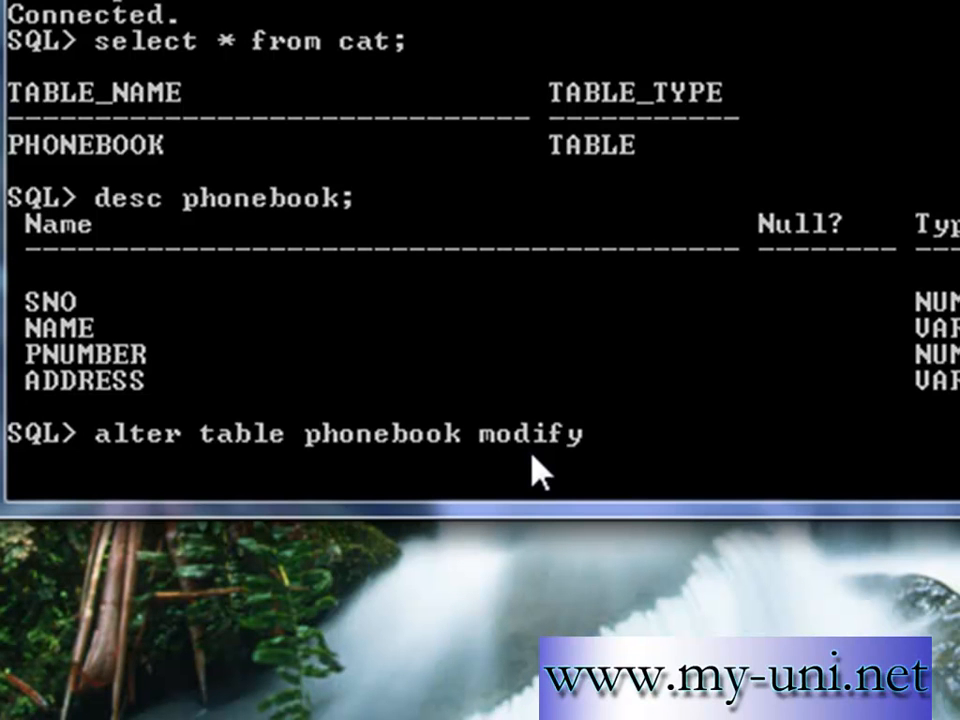
{"action": "type", "text": "("}
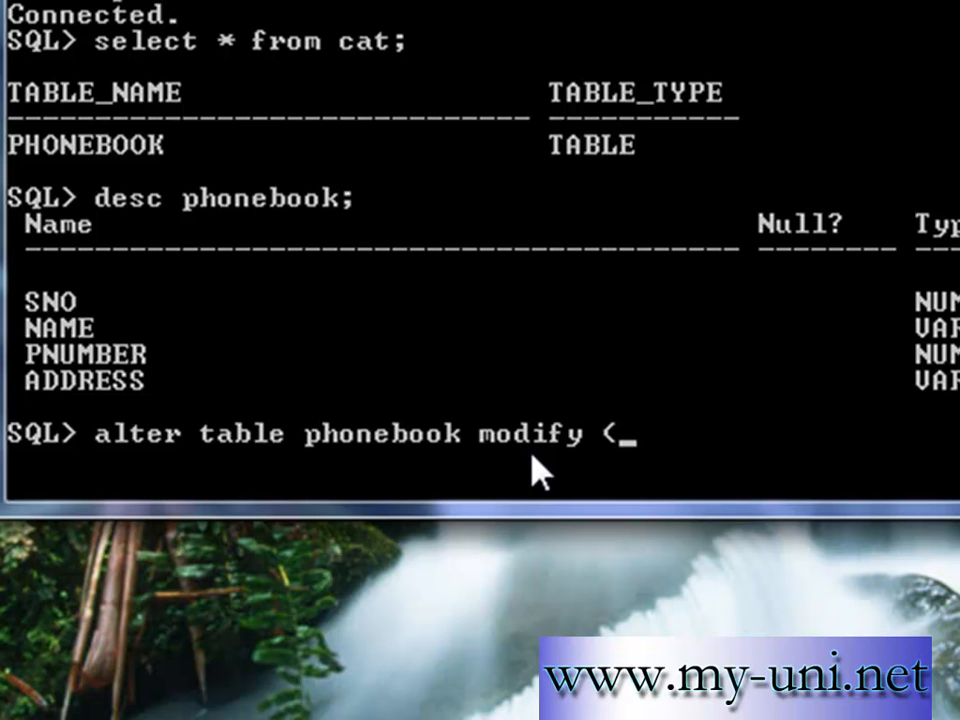
{"action": "type", "text": "name"}
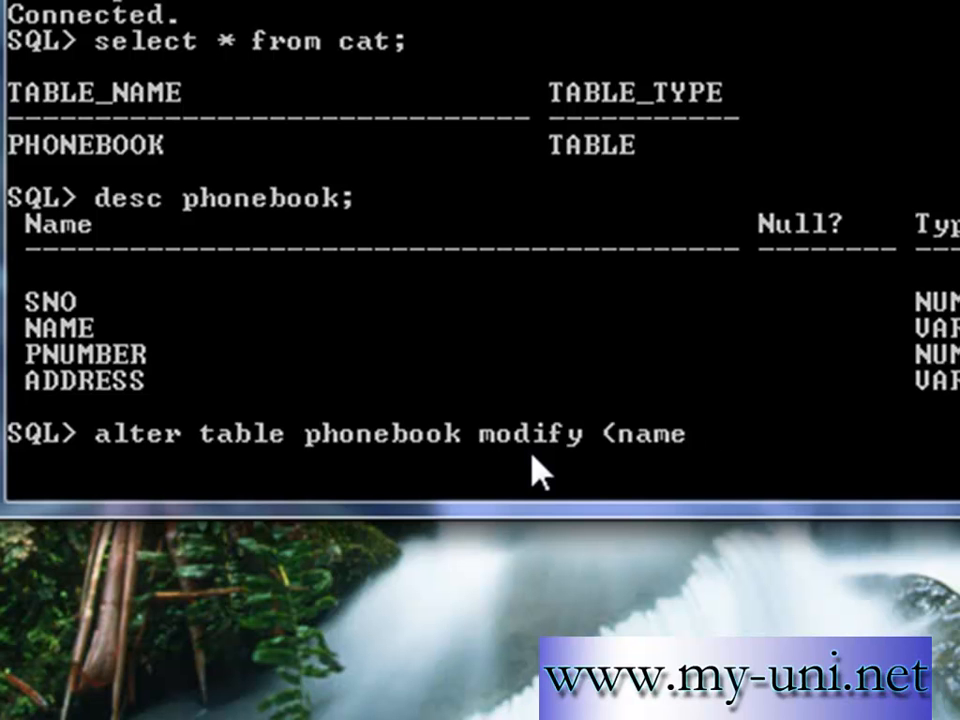
{"action": "type", "text": "varchar2"}
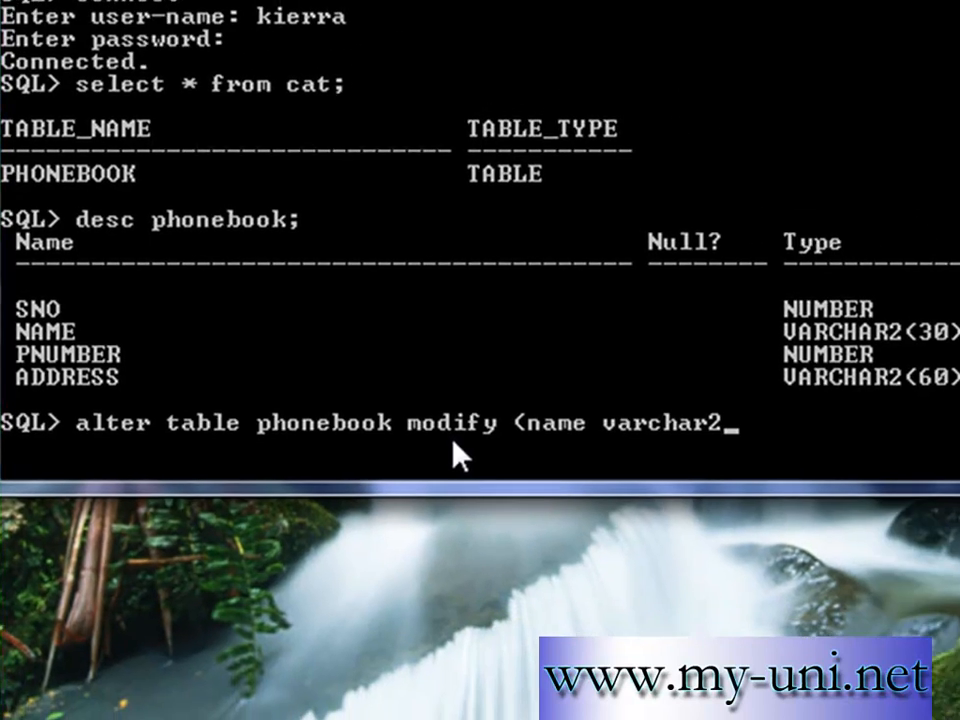
{"action": "type", "text": "("}
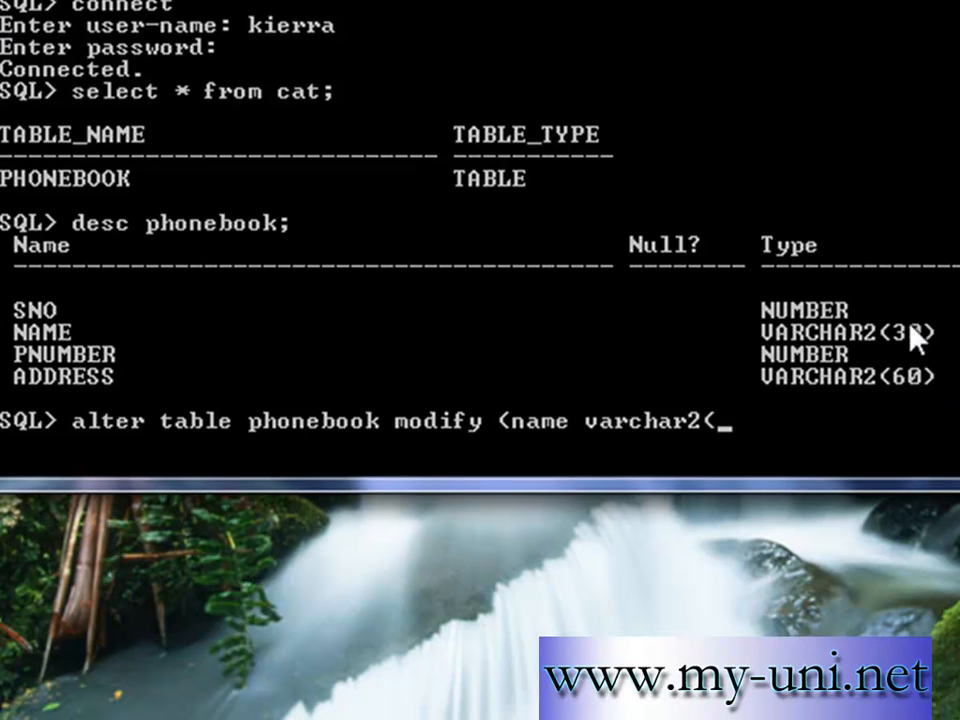
{"action": "type", "text": "20)"}
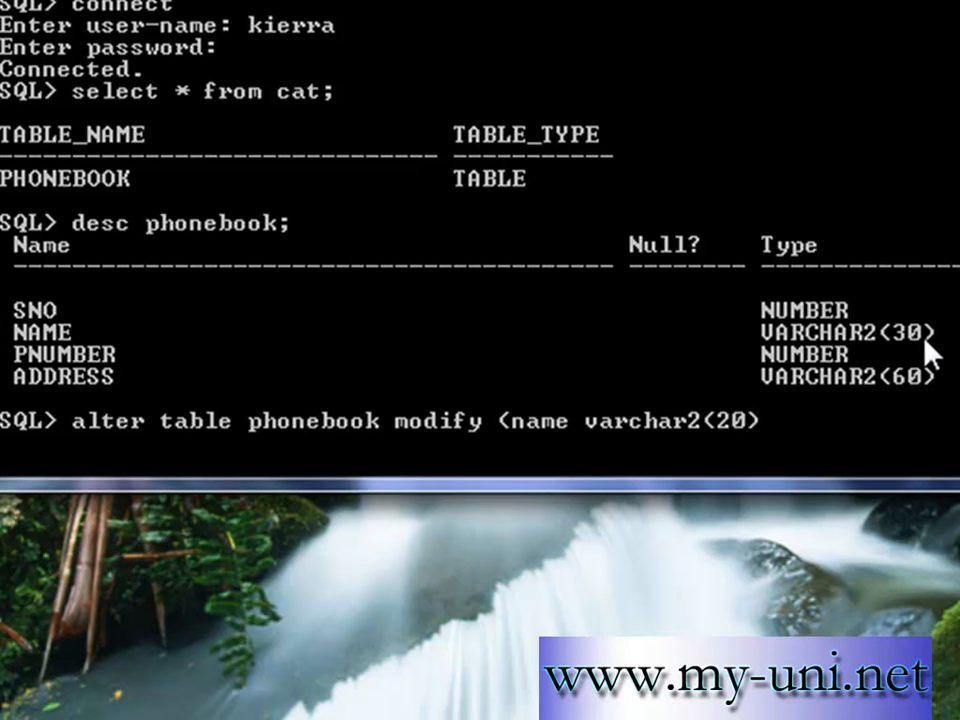
{"action": "type", "text": ");"}
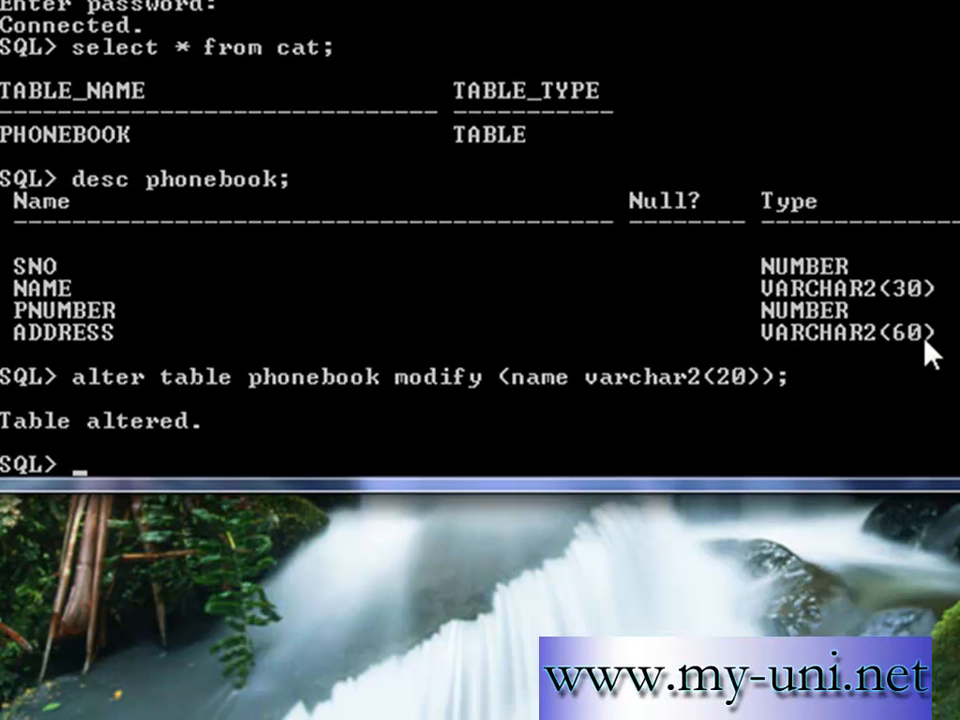
Step: Alter PHONEBOOK so the ADDRESS column becomes VARCHAR2(30)
{"action": "type", "text": "alter"}
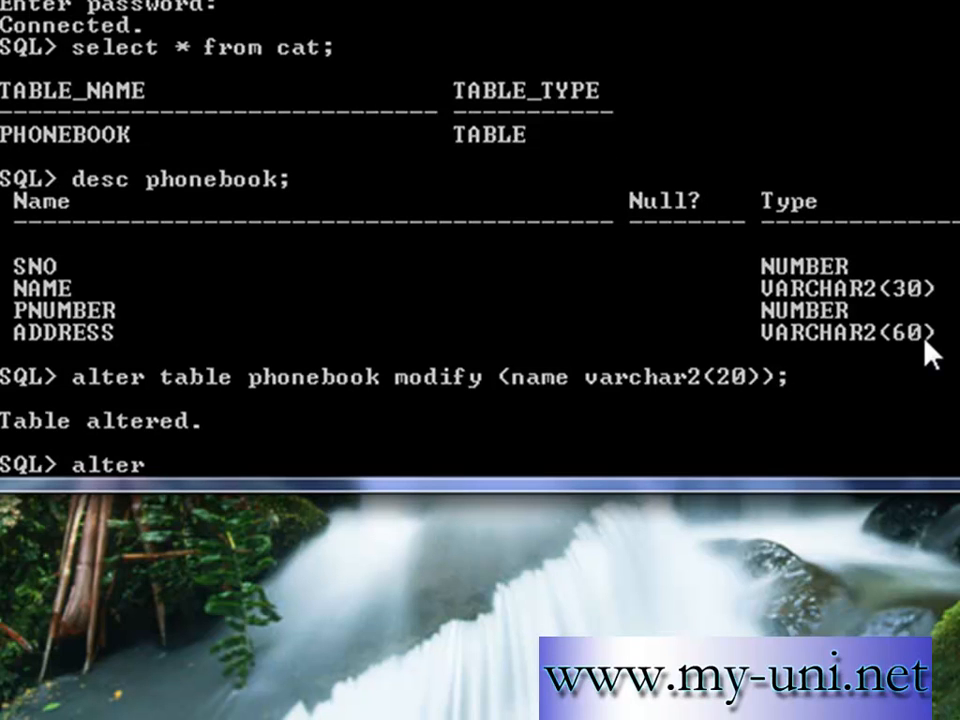
{"action": "type", "text": "table"}
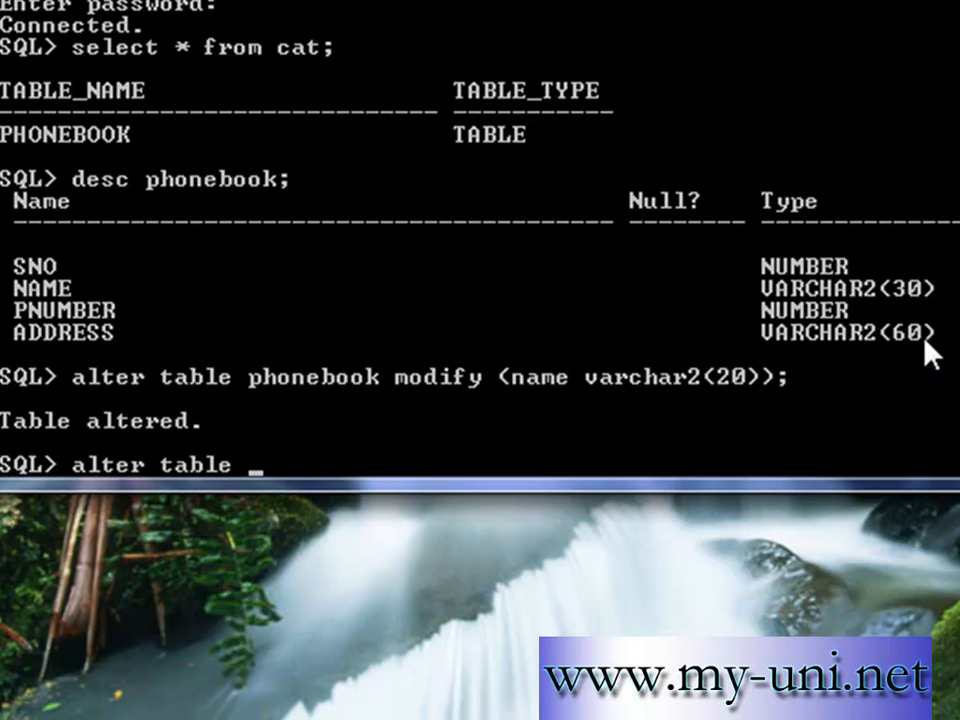
{"action": "type", "text": "phonebook m"}
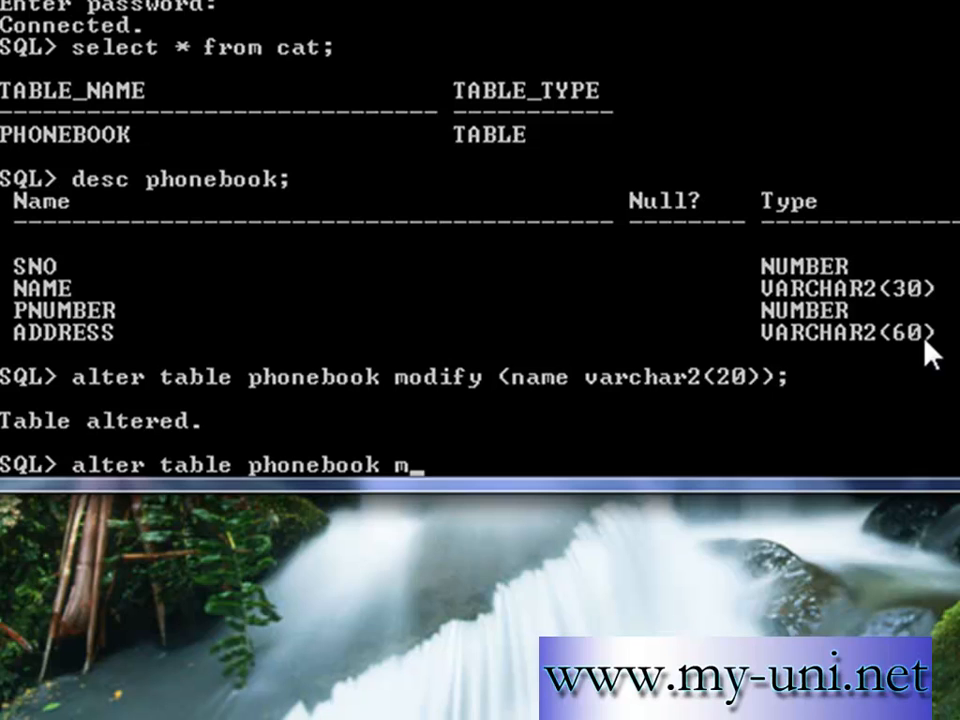
{"action": "type", "text": "odify ("}
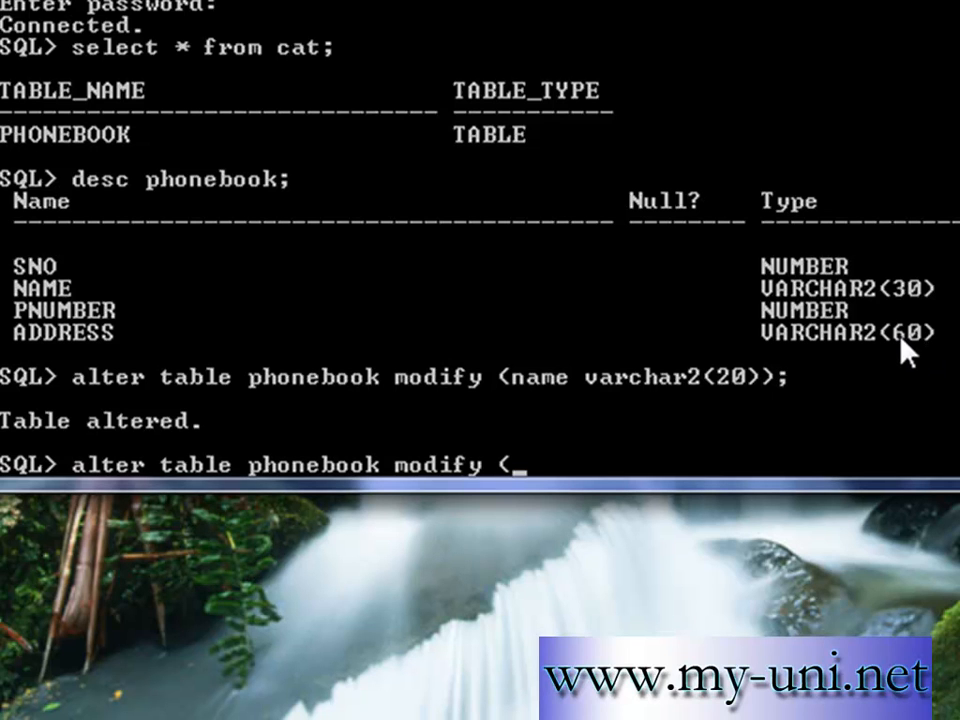
{"action": "type", "text": "address var"}
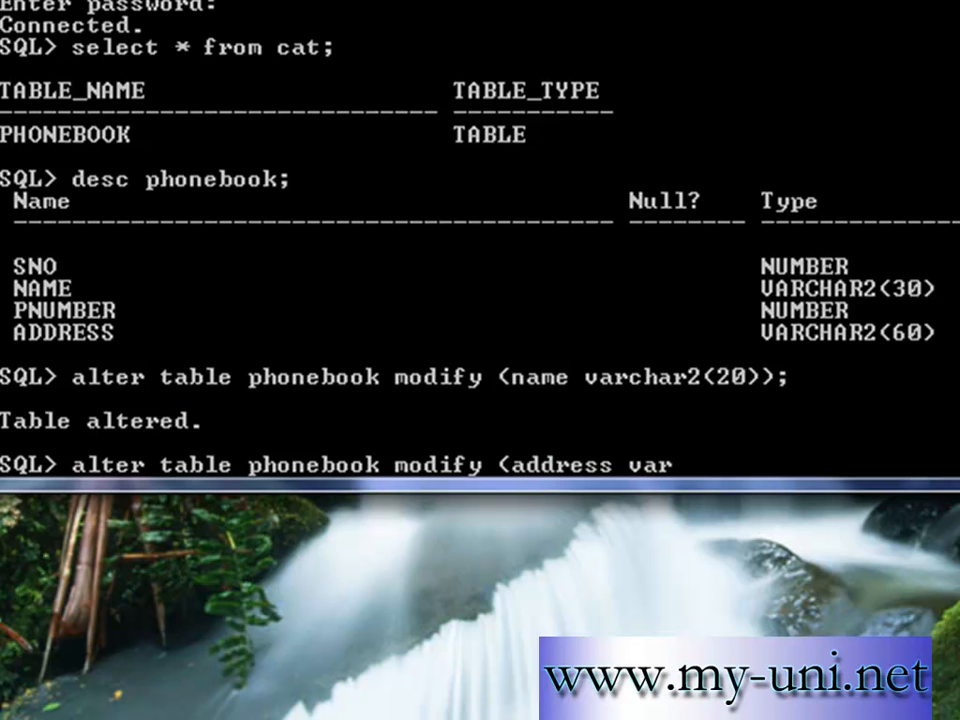
{"action": "type", "text": "char2("}
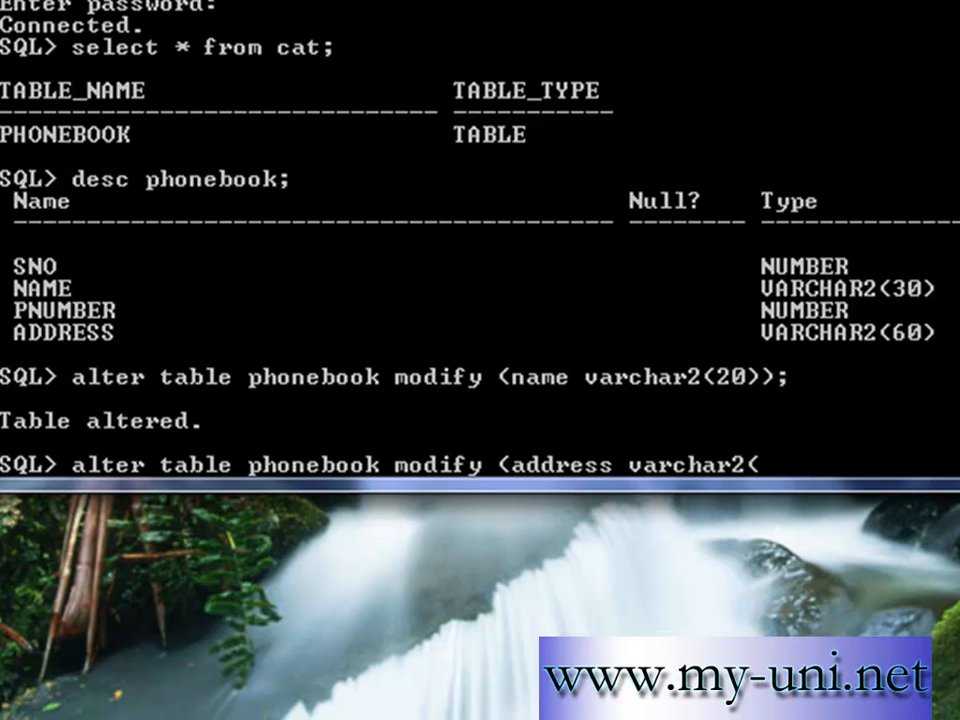
{"action": "type", "text": "30));"}
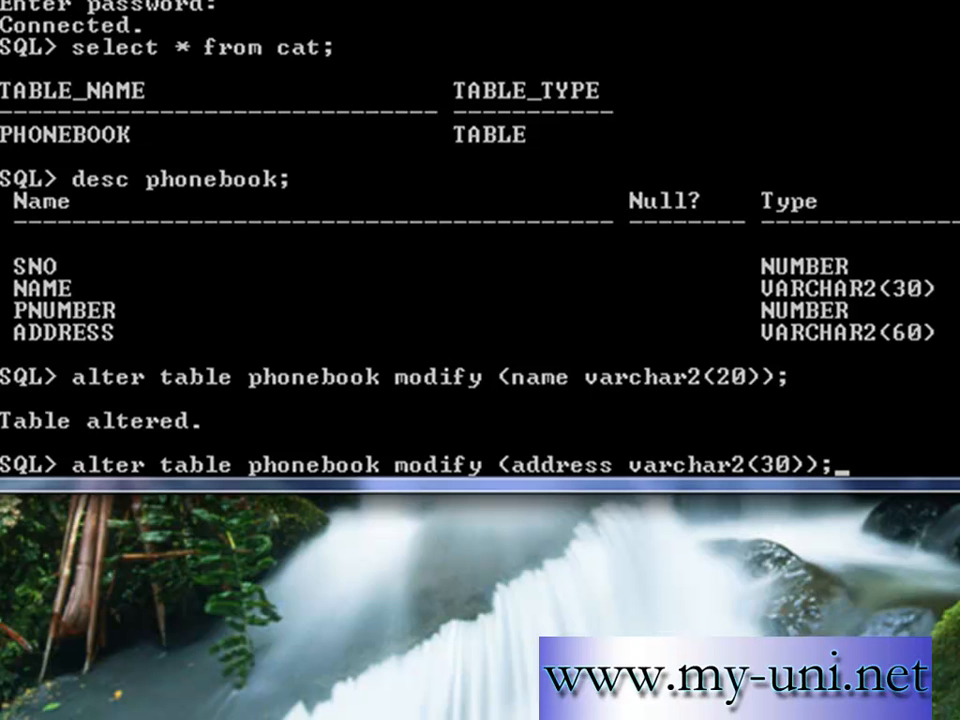
{"action": "key", "text": "enter"}
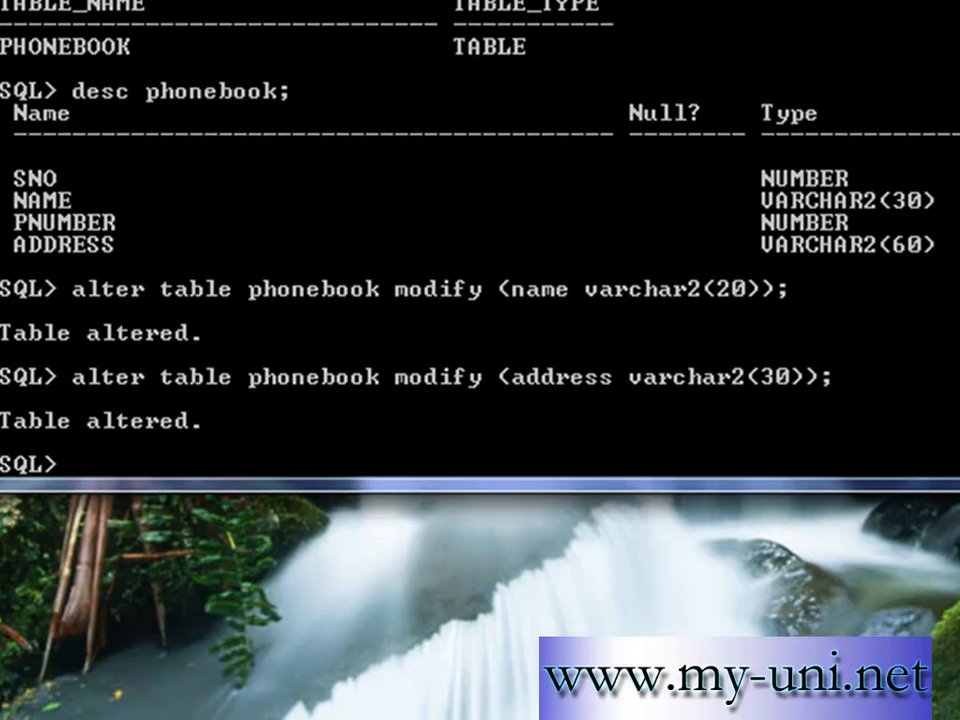
Step: Describe PHONEBOOK again to verify NAME VARCHAR2(20) and ADDRESS VARCHAR2(30)
{"action": "type", "text": "desc"}
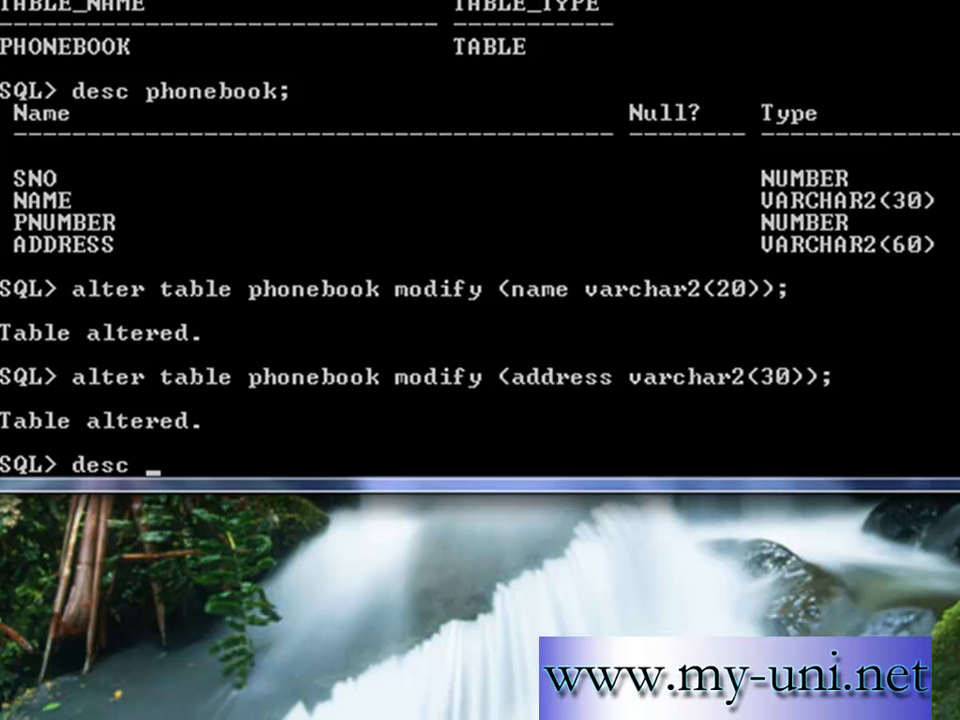
{"action": "type", "text": "phonebook;"}
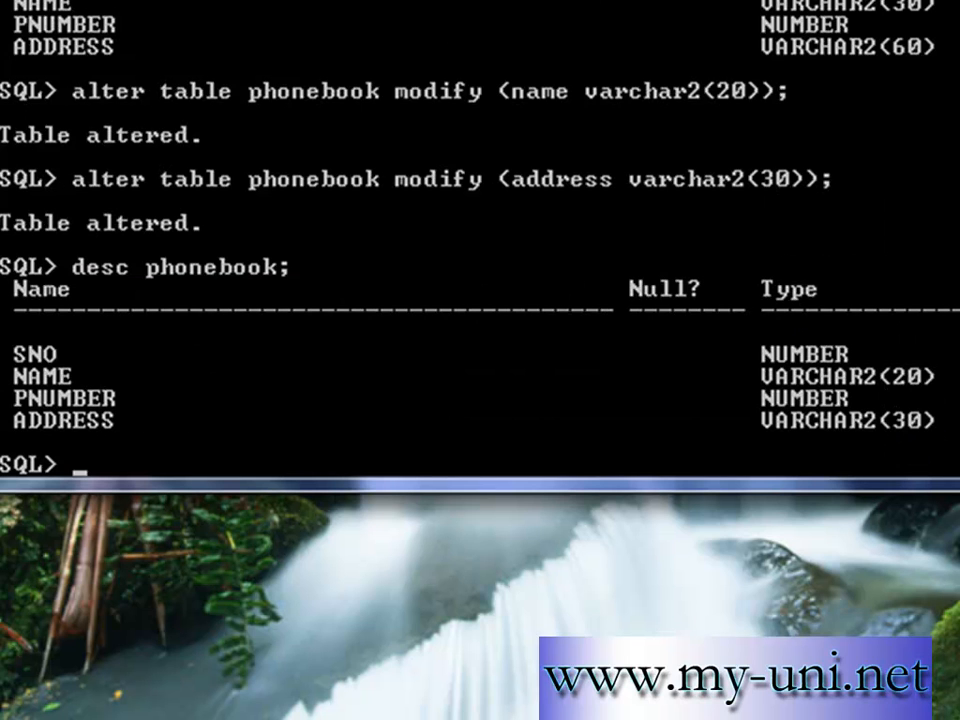
{"action": "mouse_move", "coordinate": [96, 398]}
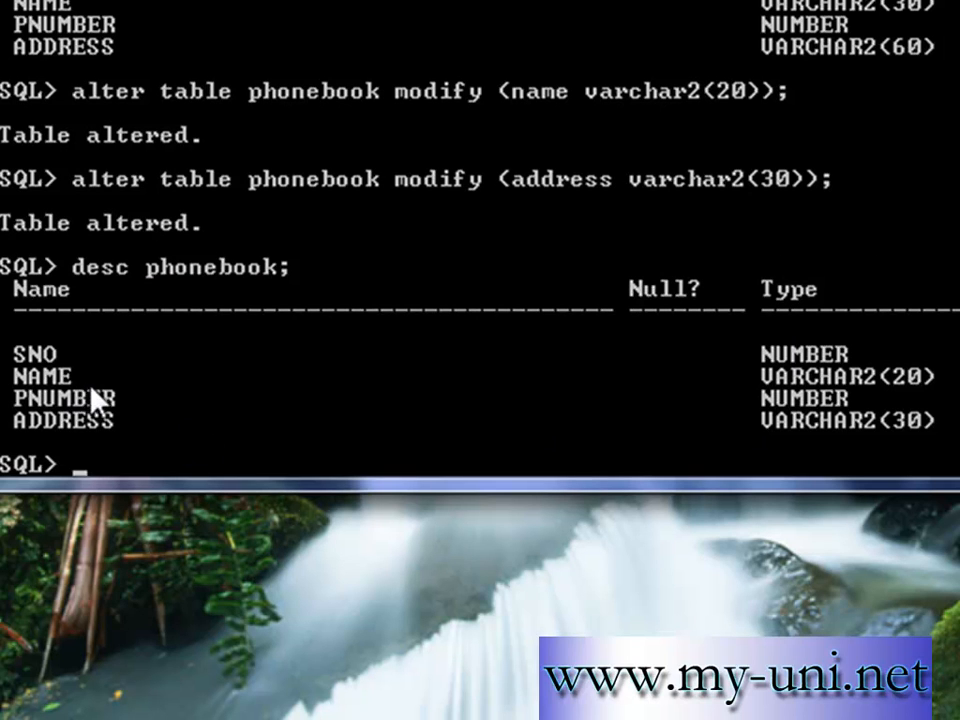
{"action": "mouse_move", "coordinate": [608, 518]}
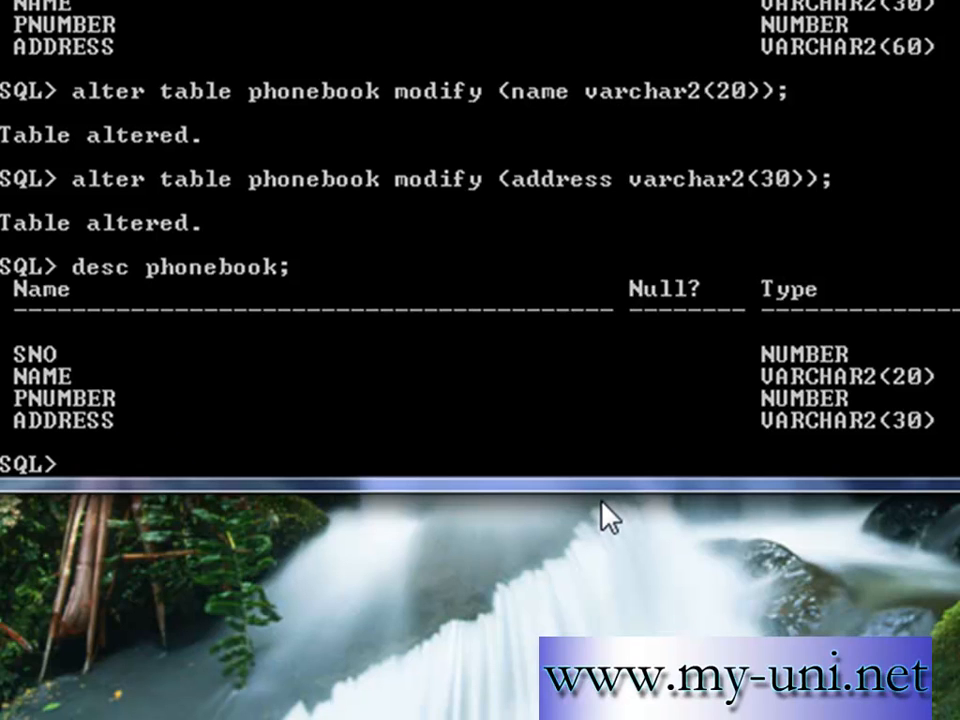
Step: Query all rows of PHONEBOOK, showing the single existing row
{"action": "type", "text": "sele"}
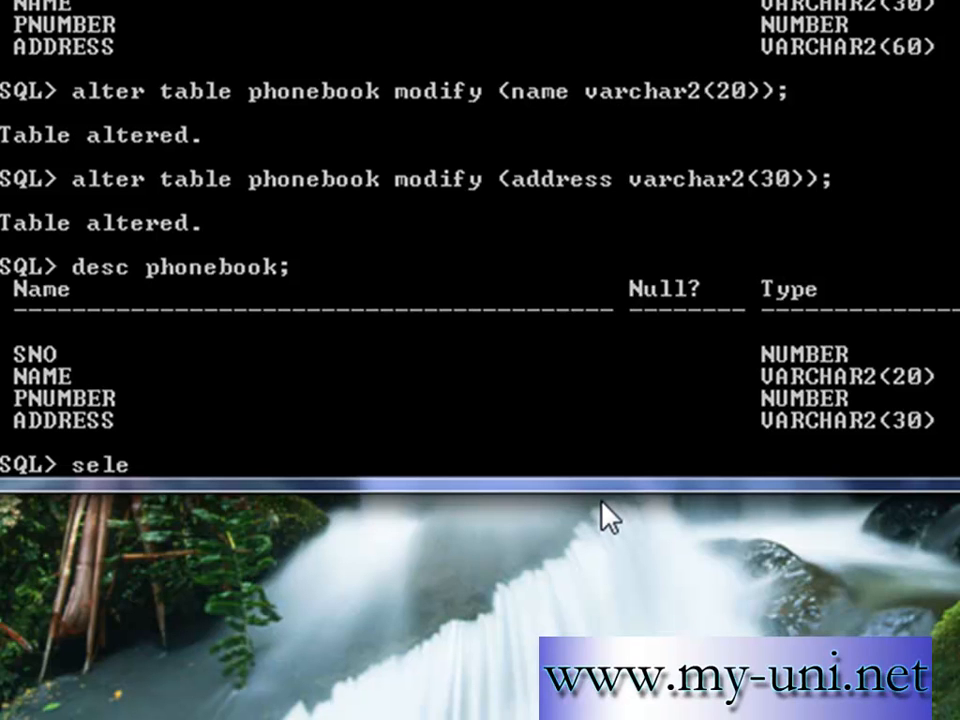
{"action": "type", "text": "ct * from"}
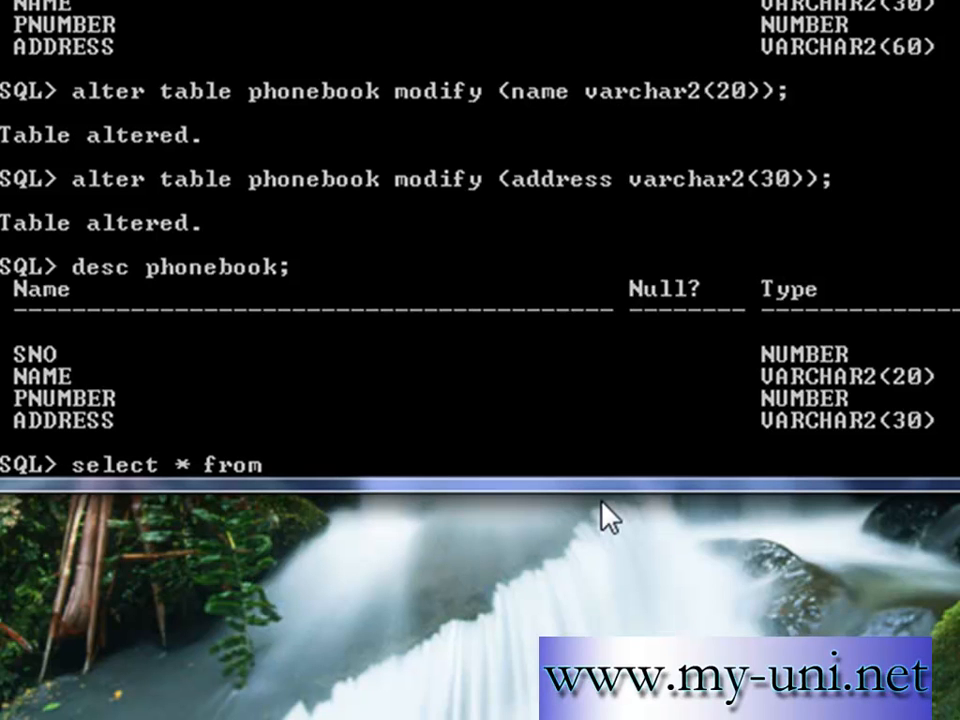
{"action": "type", "text": "phonebo"}
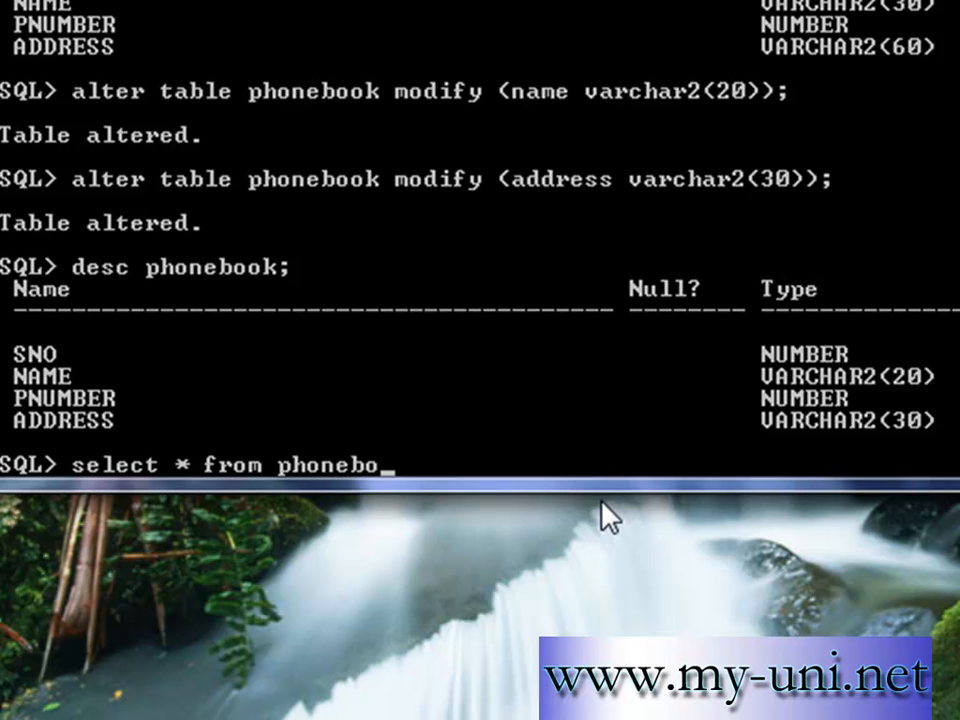
{"action": "type", "text": "ok"}
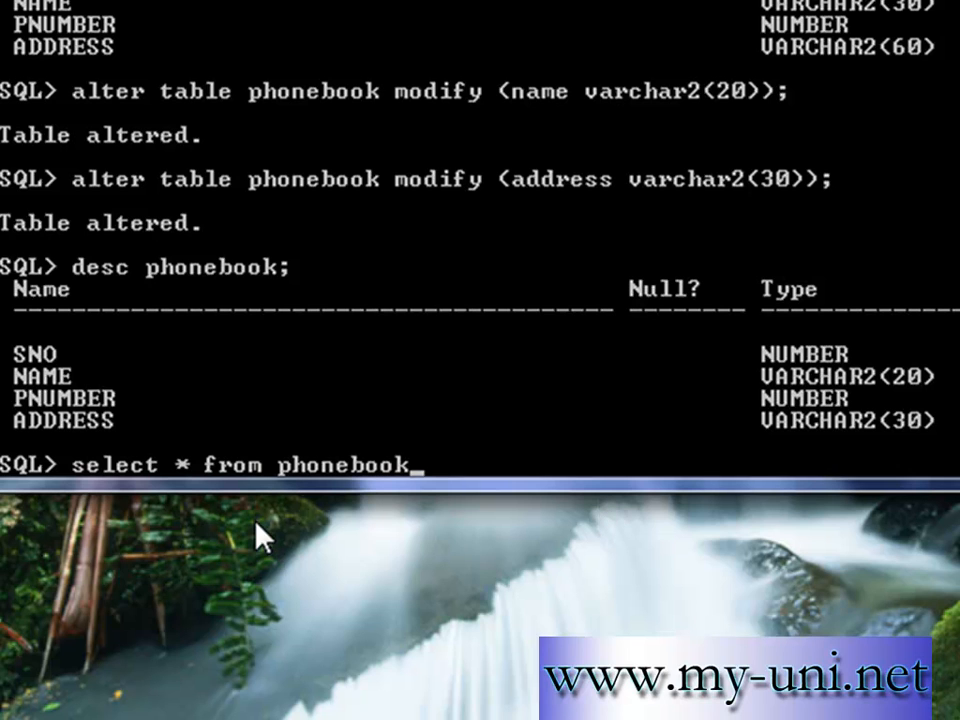
{"action": "mouse_move", "coordinate": [358, 492]}
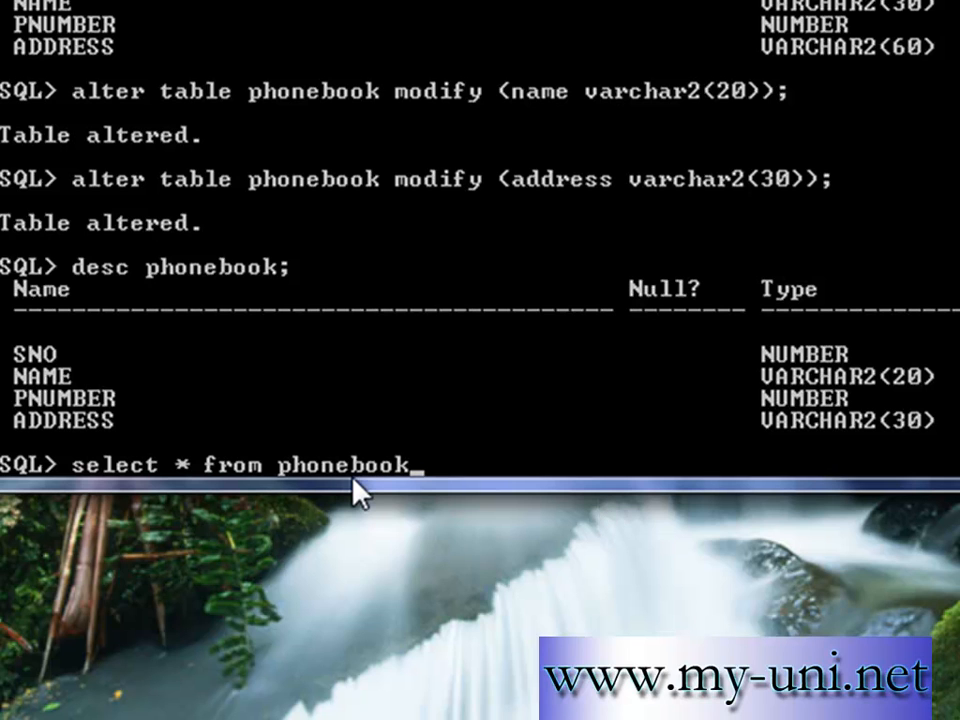
{"action": "type", "text": ";"}
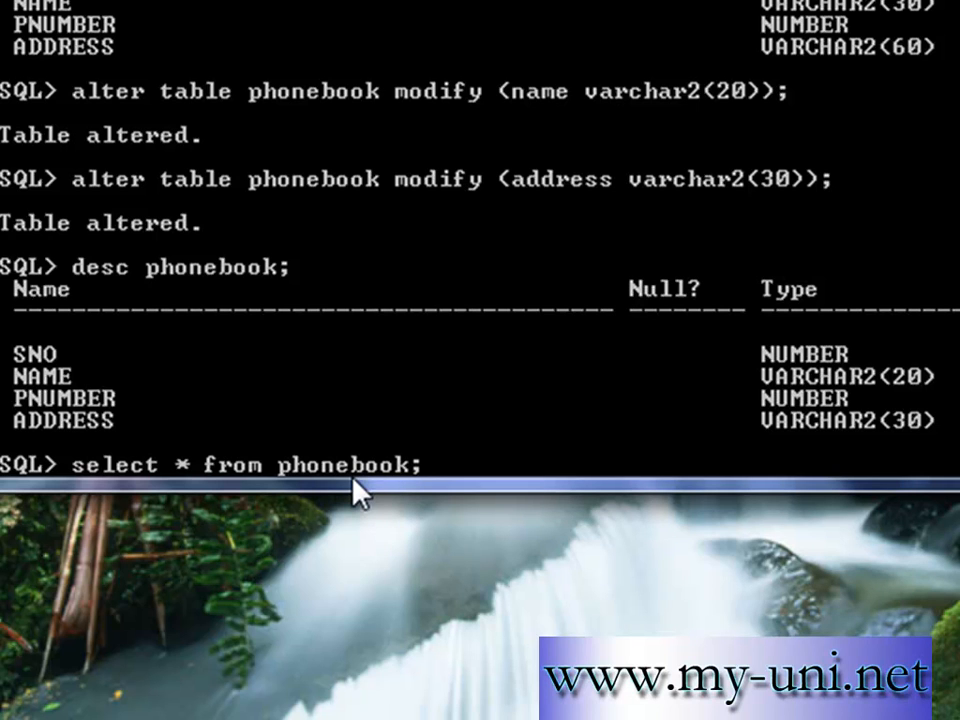
{"action": "mouse_move", "coordinate": [580, 536]}
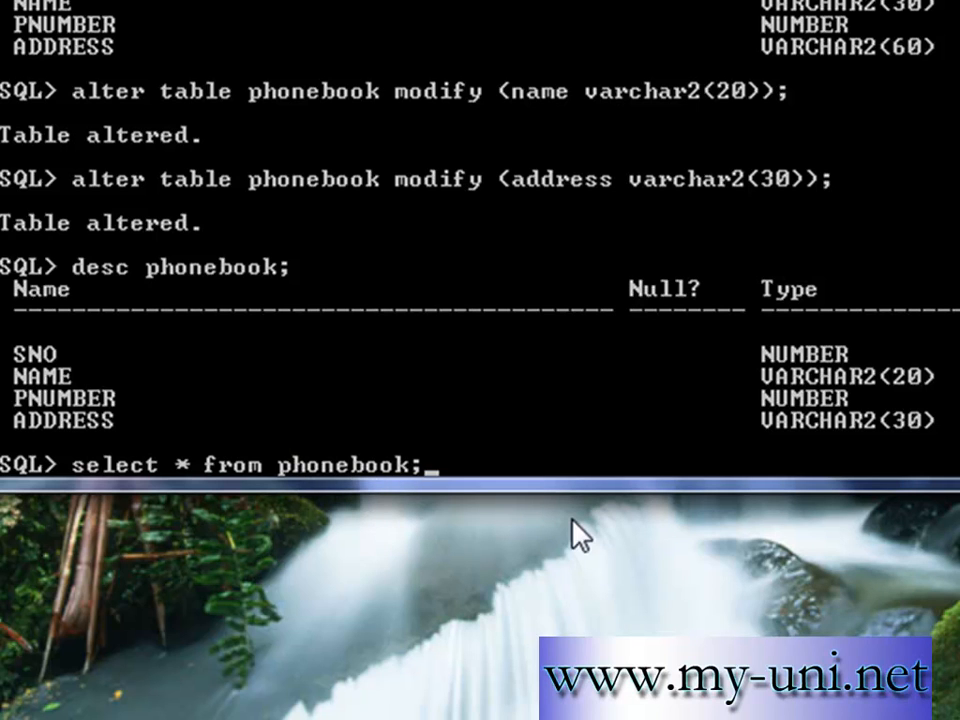
{"action": "mouse_move", "coordinate": [464, 500]}
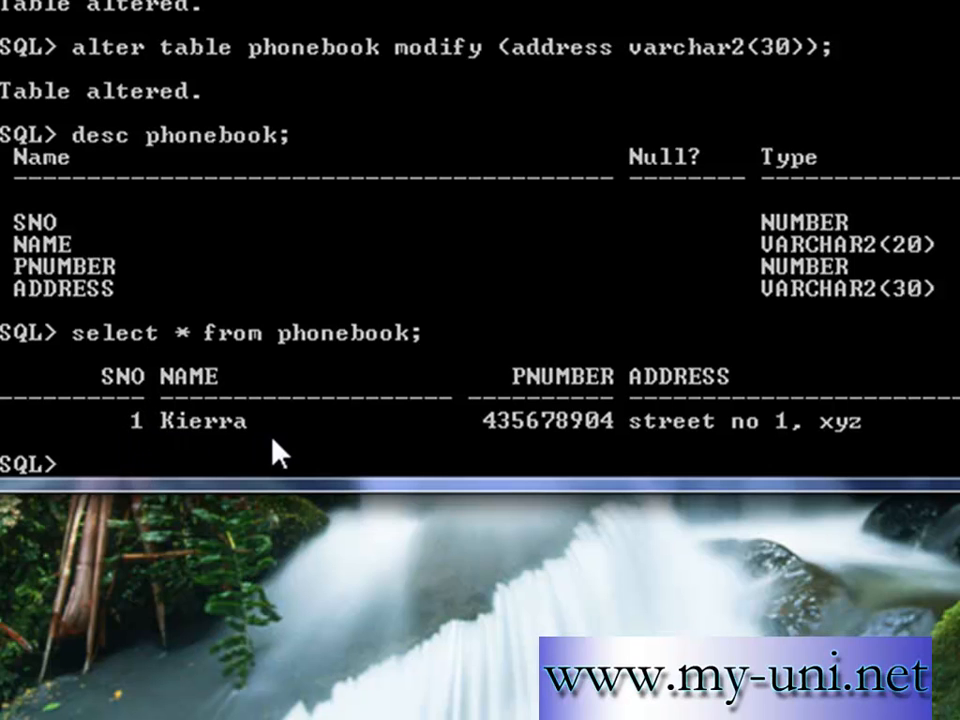
{"action": "mouse_move", "coordinate": [530, 444]}
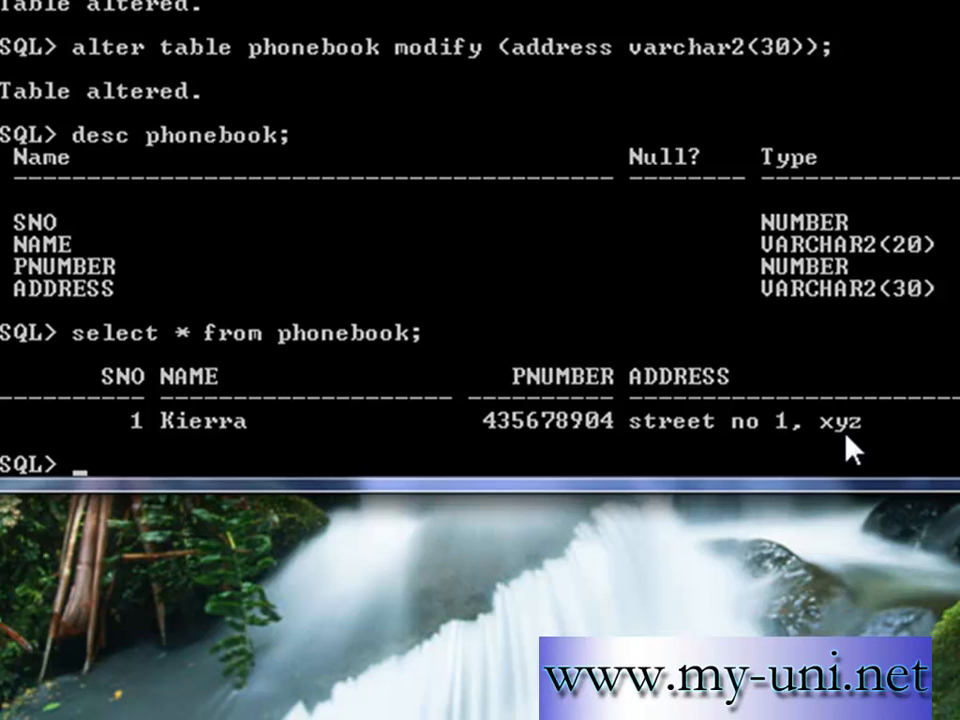
Step: Begin an insert into PHONEBOOK with serial number 2 and name 'Angilina'
{"action": "type", "text": "insert"}
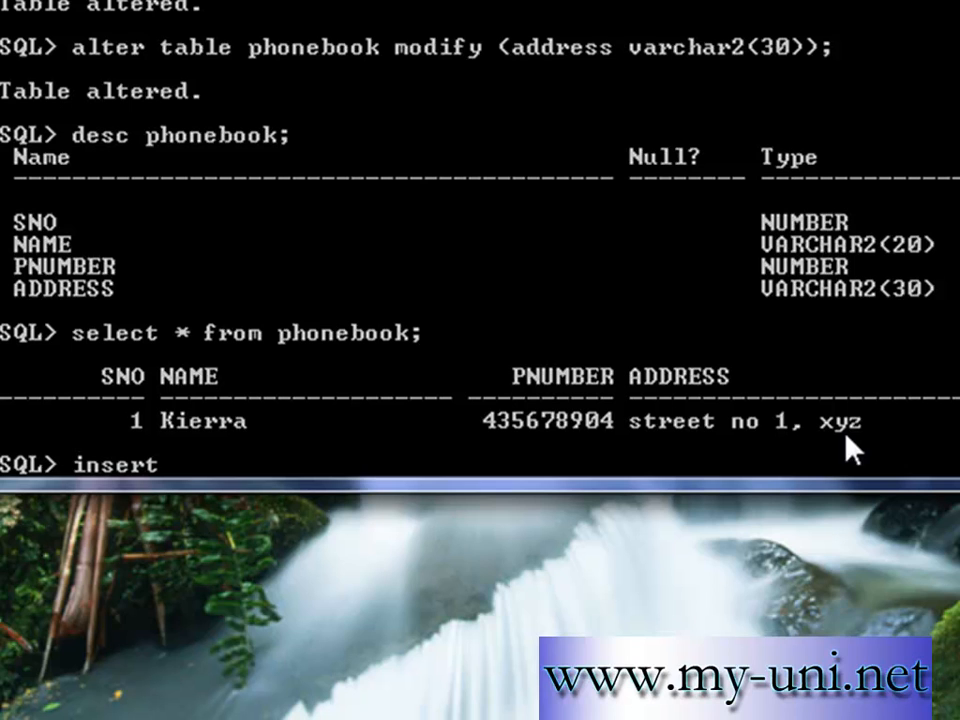
{"action": "type", "text": "into phonebook"}
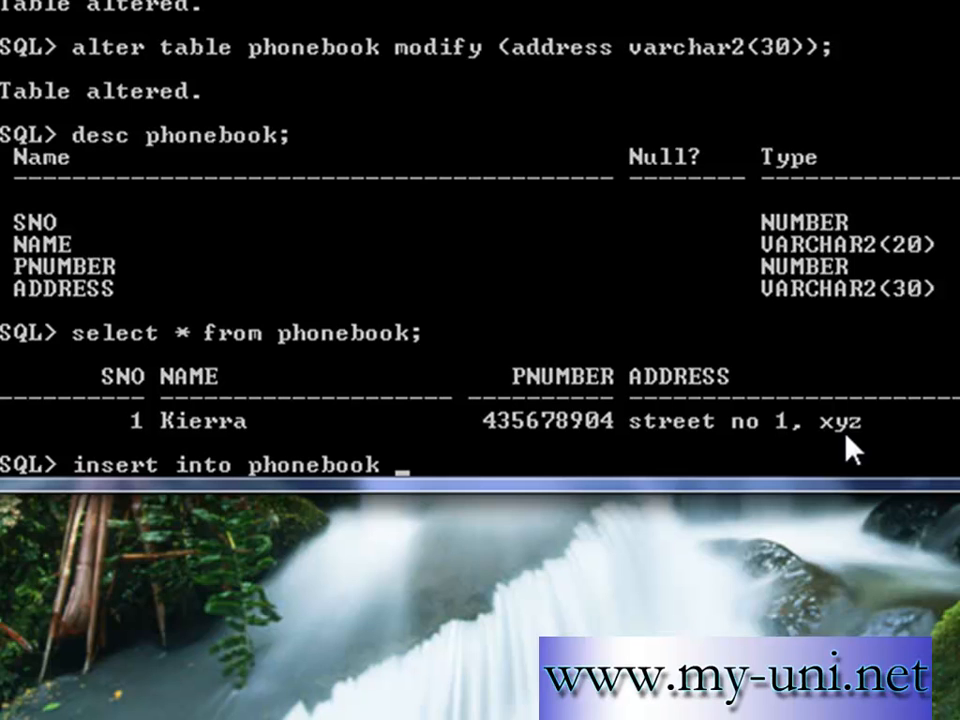
{"action": "type", "text": "values ("}
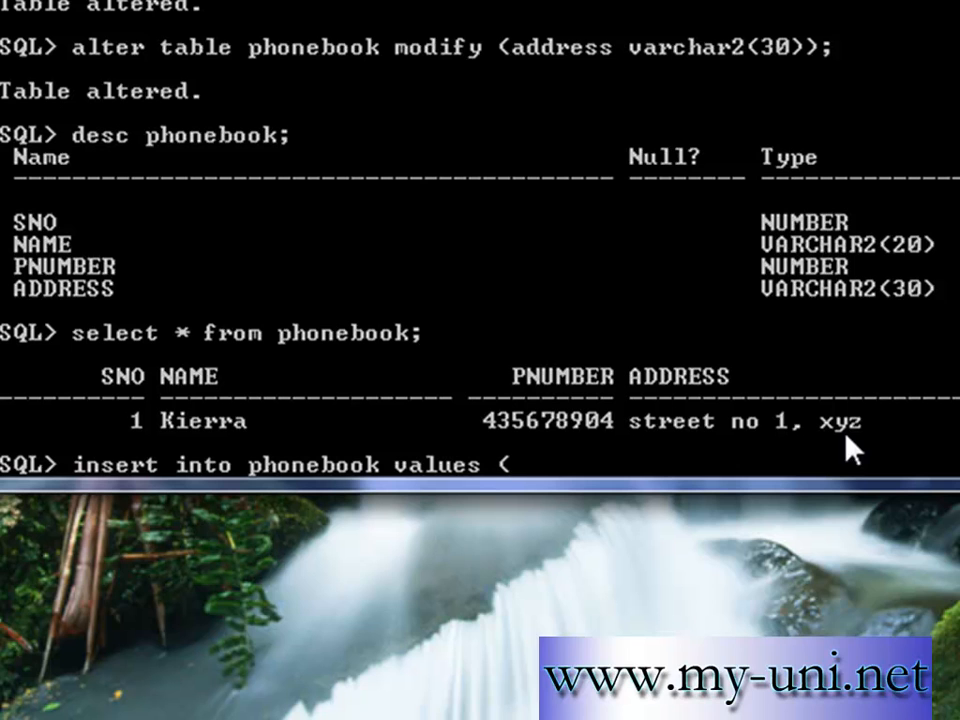
{"action": "type", "text": "2"}
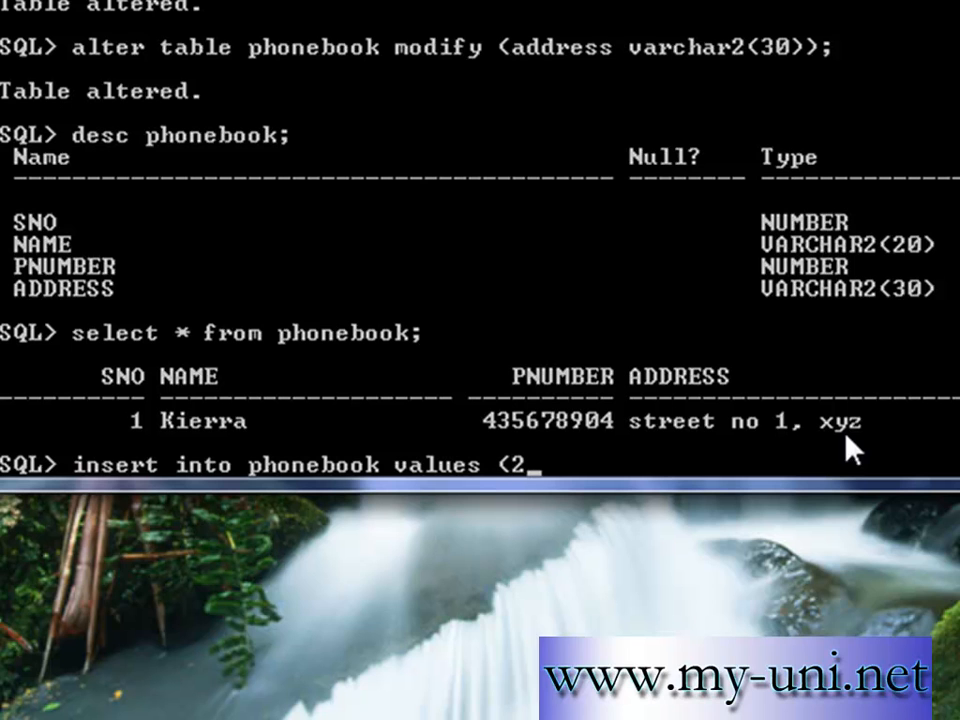
{"action": "type", "text": ","}
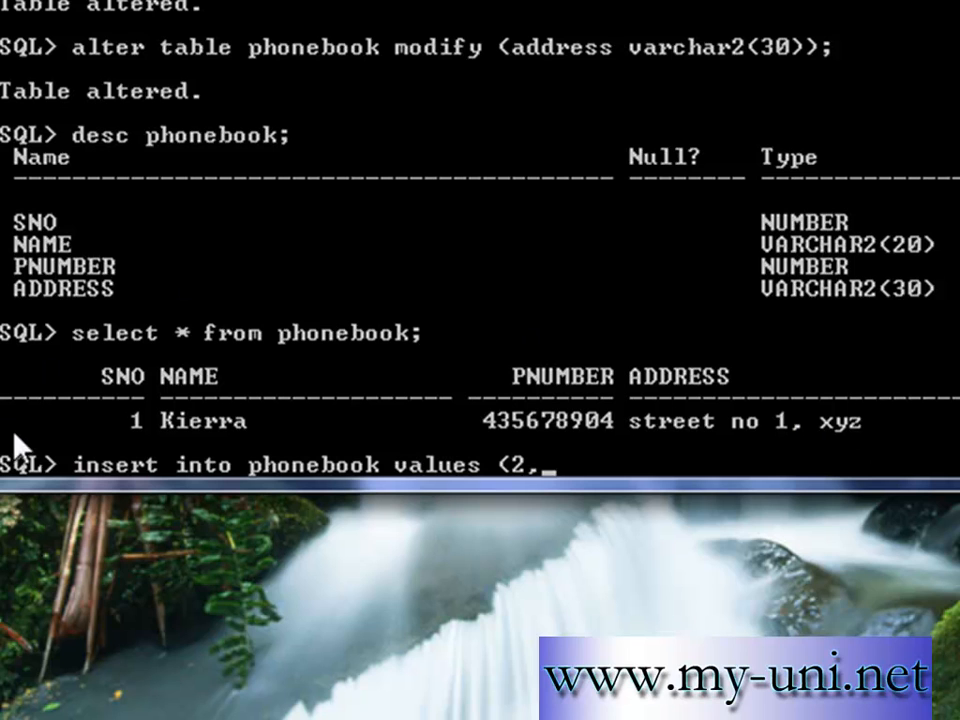
{"action": "mouse_move", "coordinate": [536, 472]}
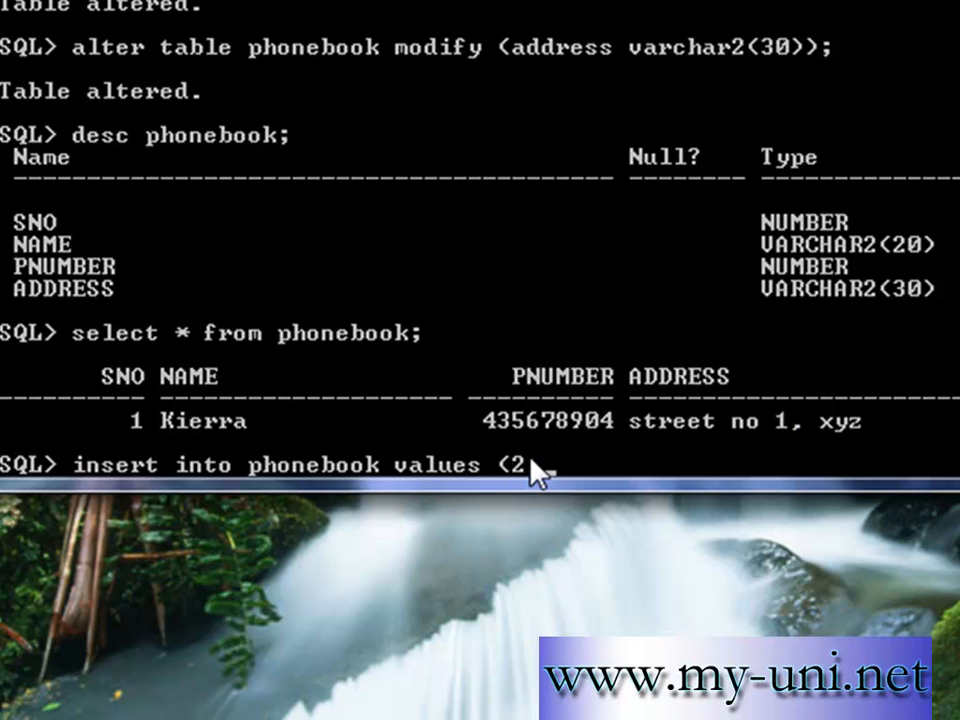
{"action": "type", "text": ","}
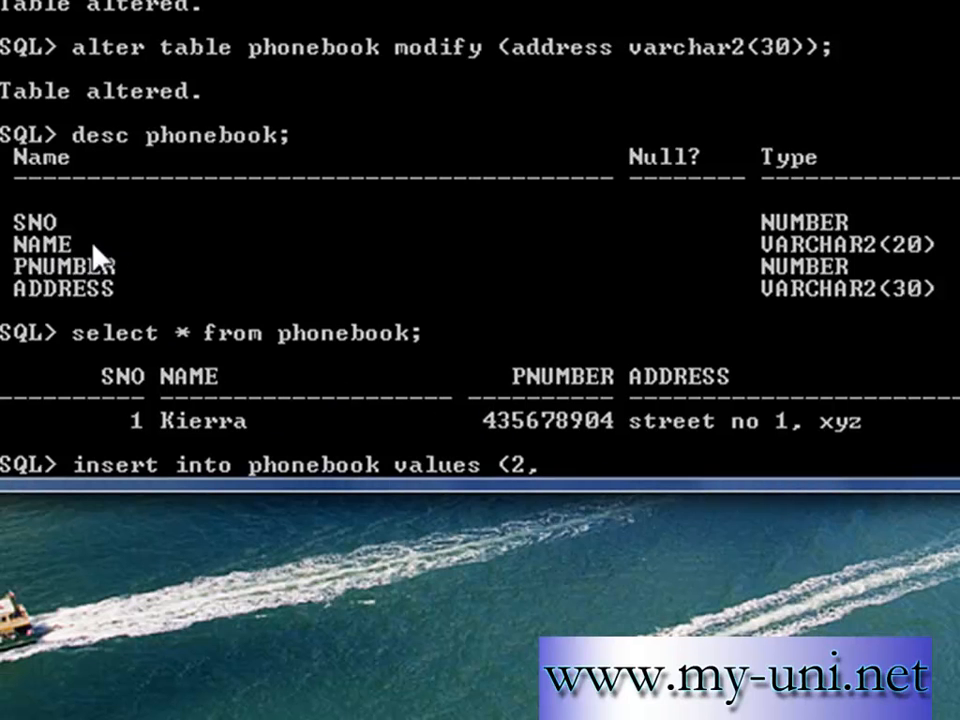
{"action": "mouse_move", "coordinate": [756, 424]}
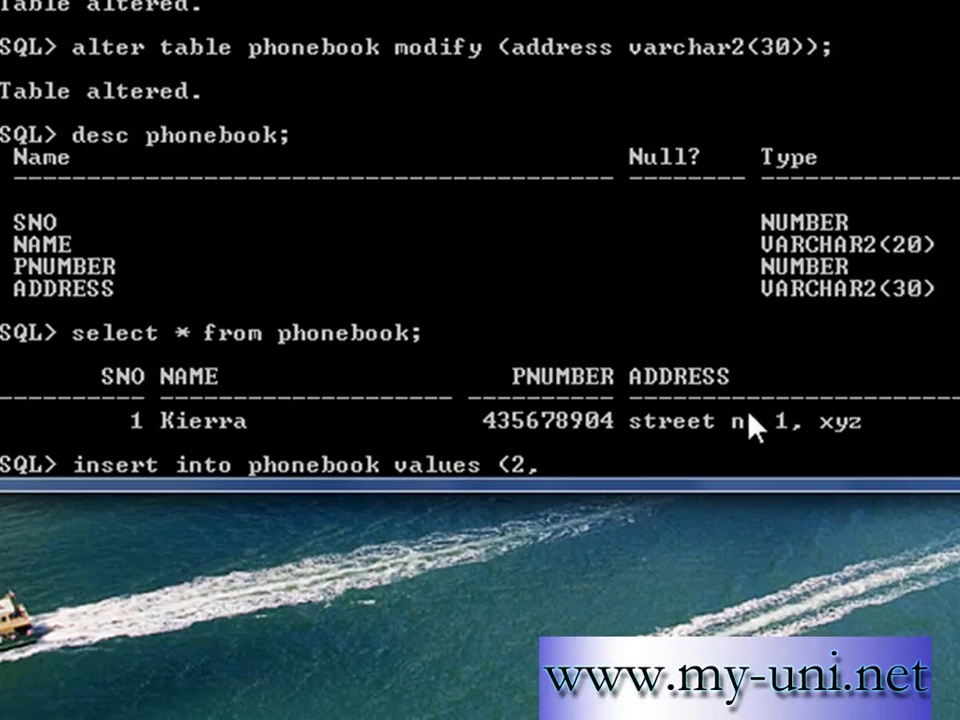
{"action": "type", "text": "'"}
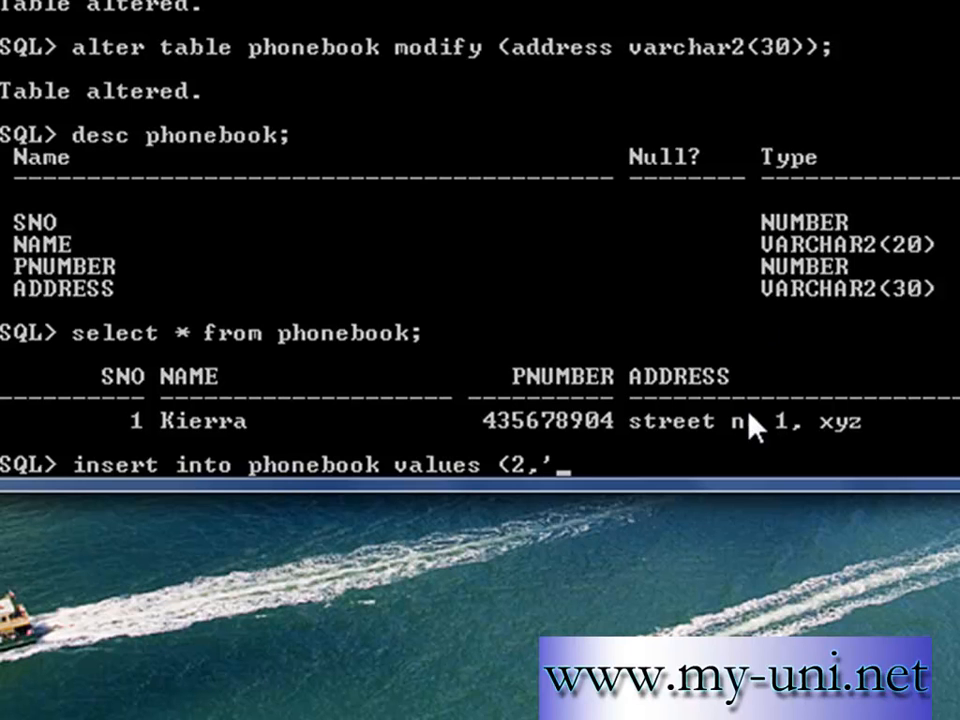
{"action": "type", "text": "Ang"}
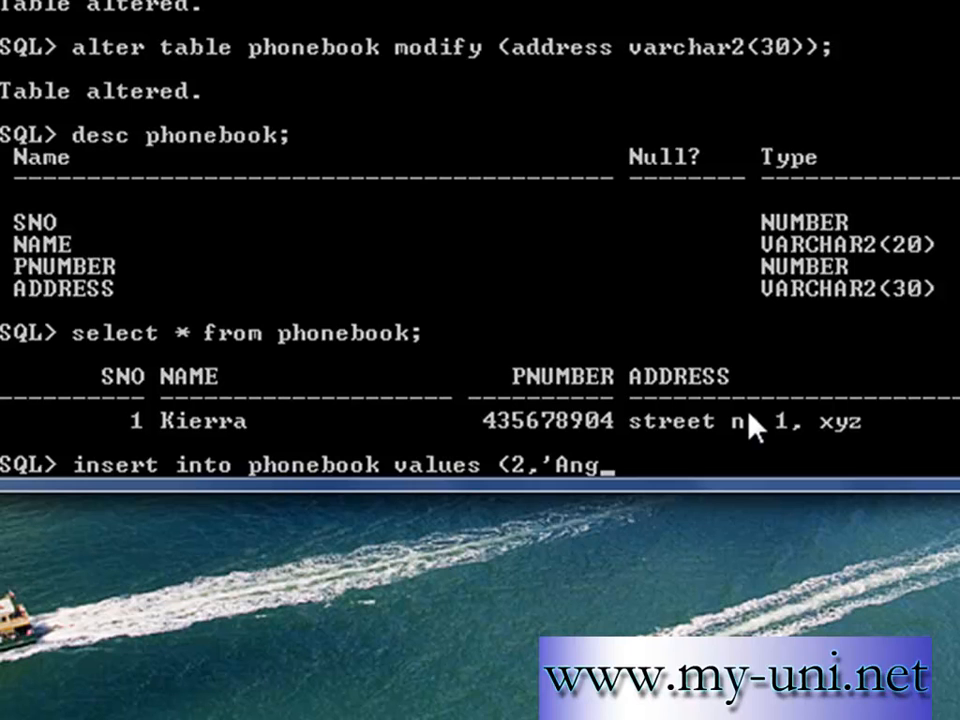
{"action": "type", "text": "iline"}
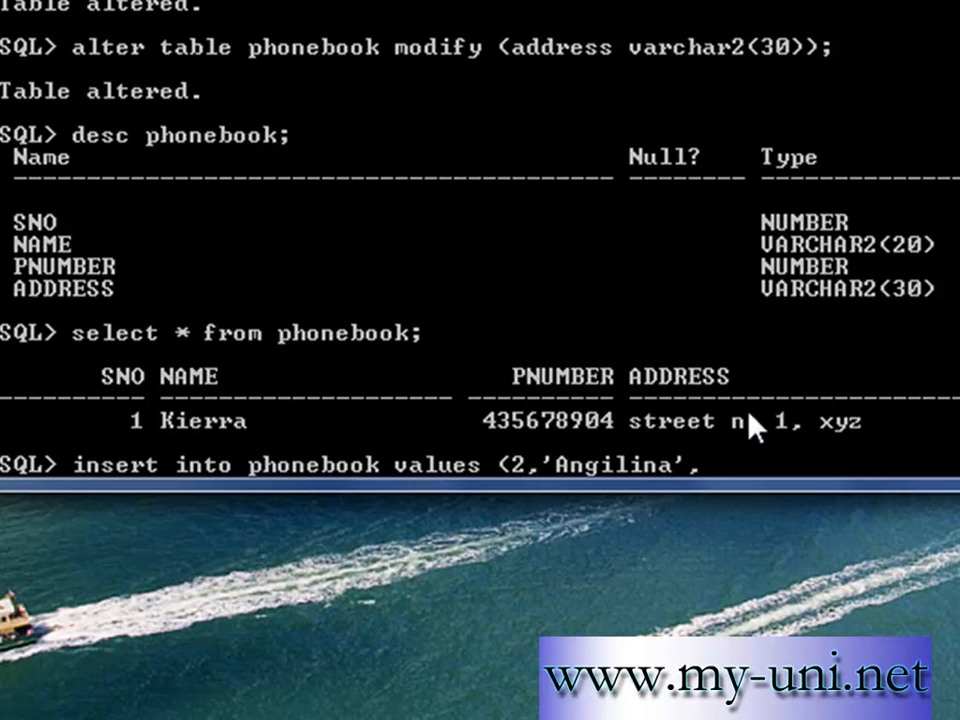
{"action": "mouse_move", "coordinate": [748, 316]}
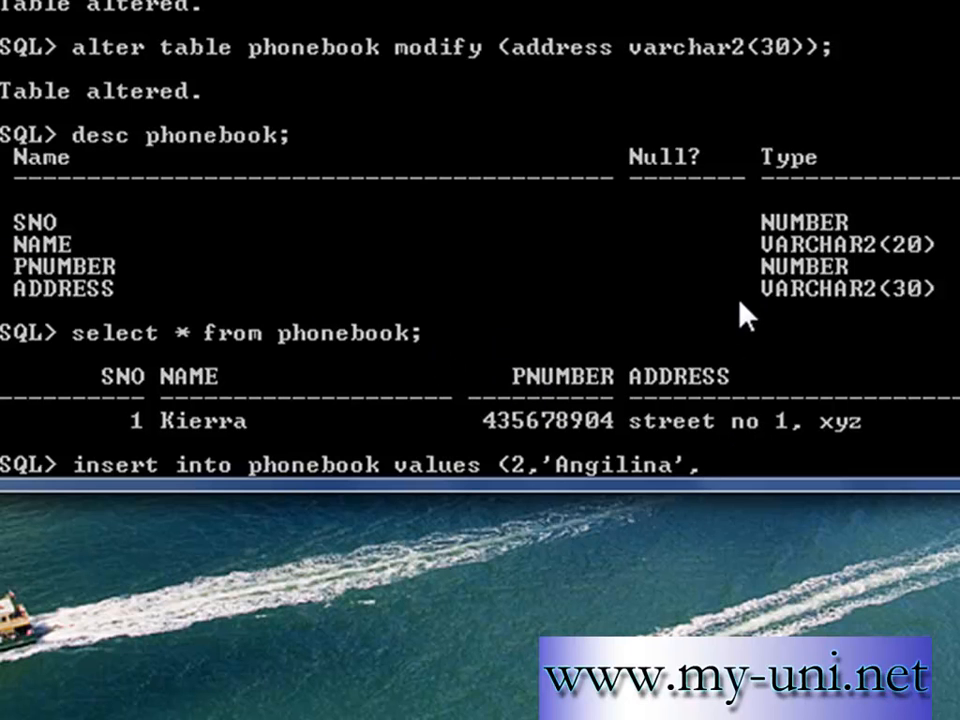
{"action": "mouse_move", "coordinate": [800, 360]}
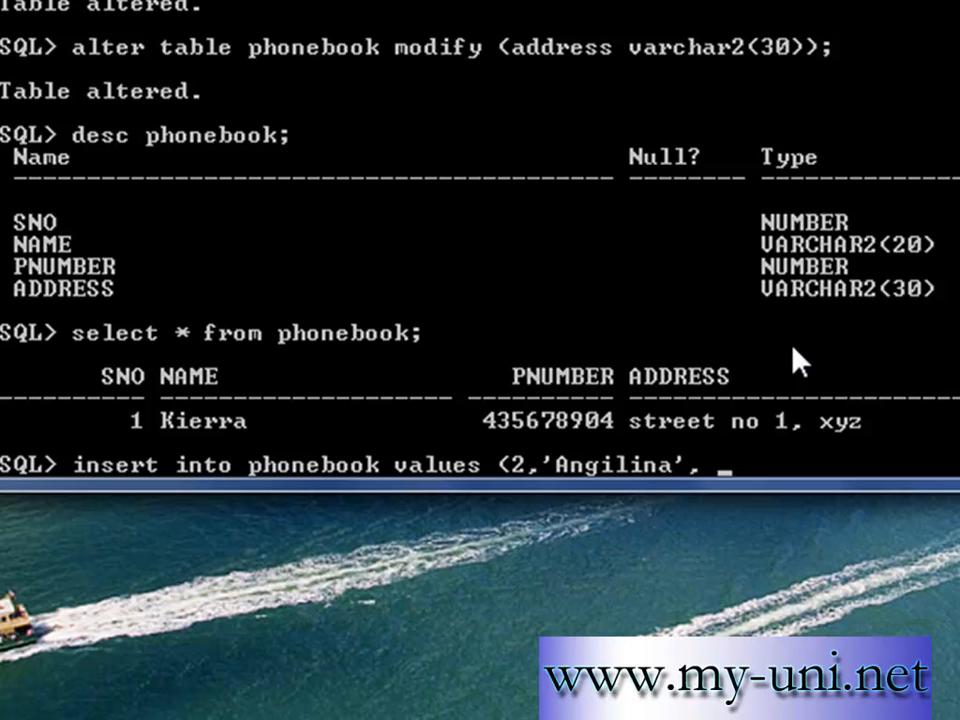
{"action": "type", "text": "042"}
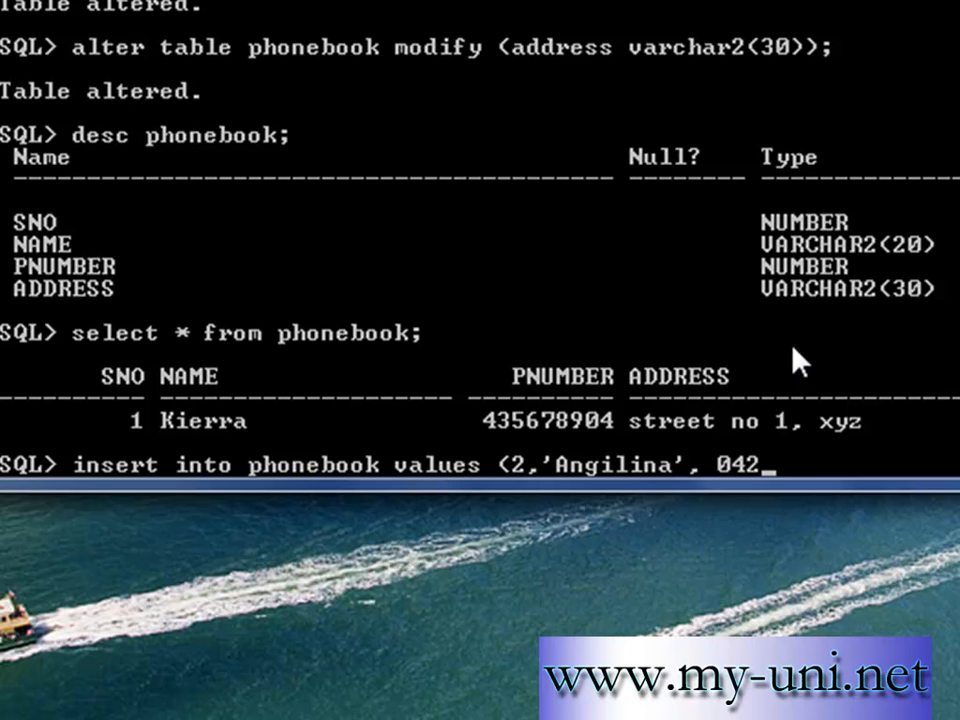
{"action": "type", "text": "3778866,"}
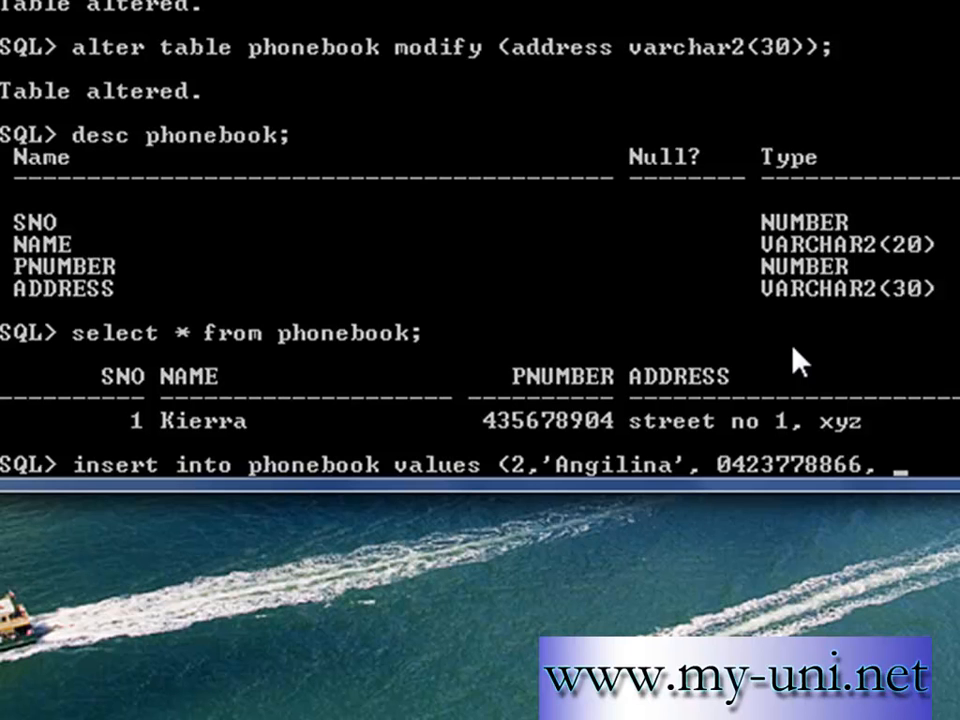
{"action": "mouse_move", "coordinate": [60, 304]}
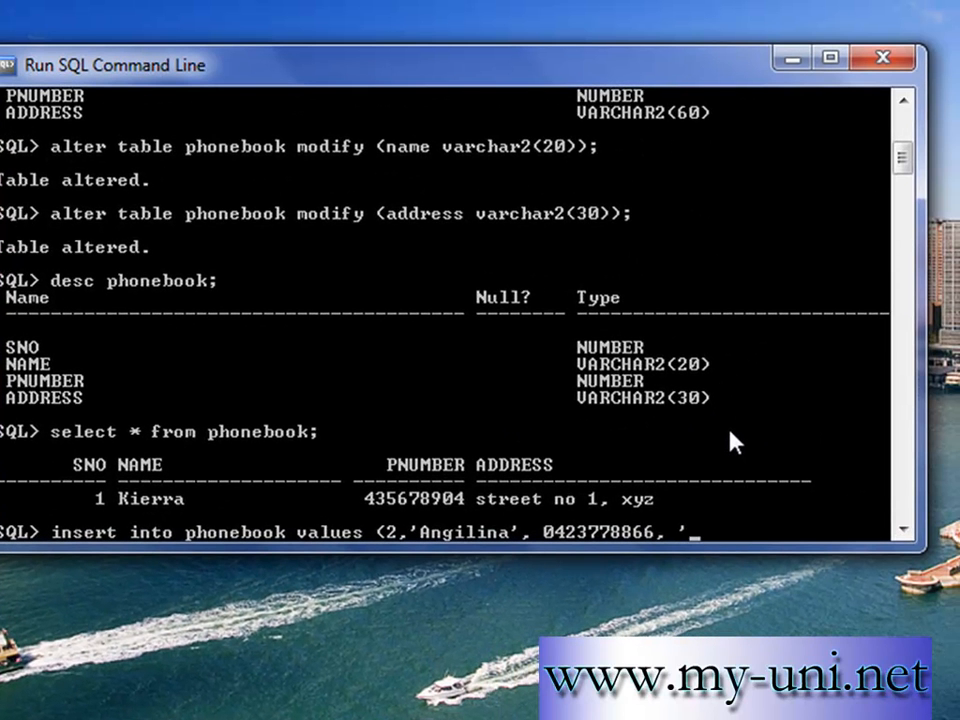
{"action": "type", "text": "stree"}
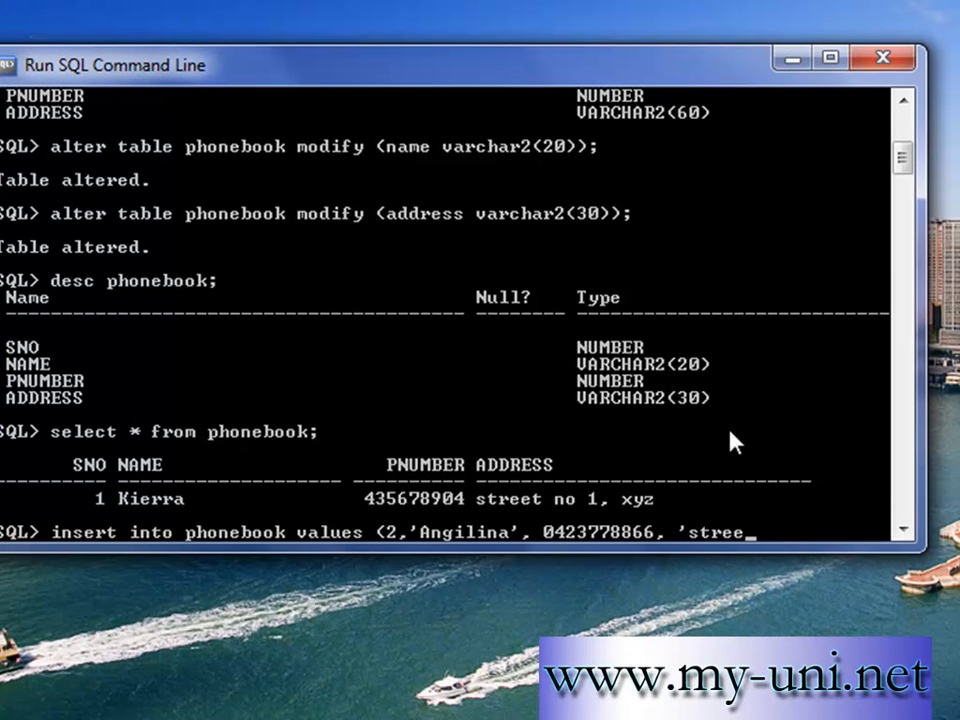
{"action": "type", "text": "t 2,"}
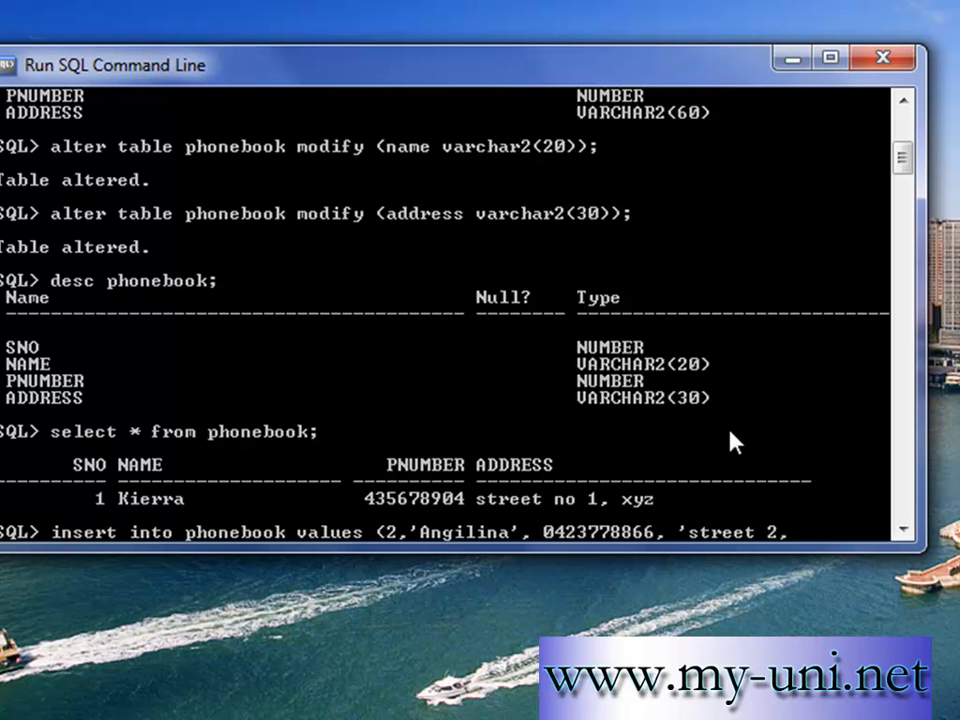
{"action": "type", "text": "xzy"}
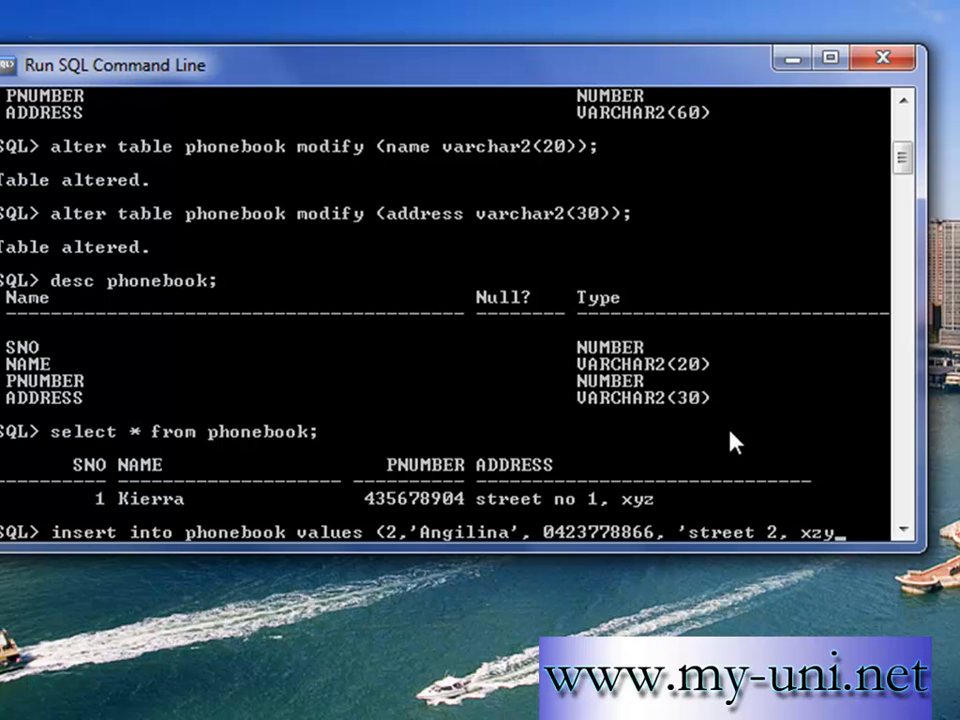
{"action": "type", "text": "');"}
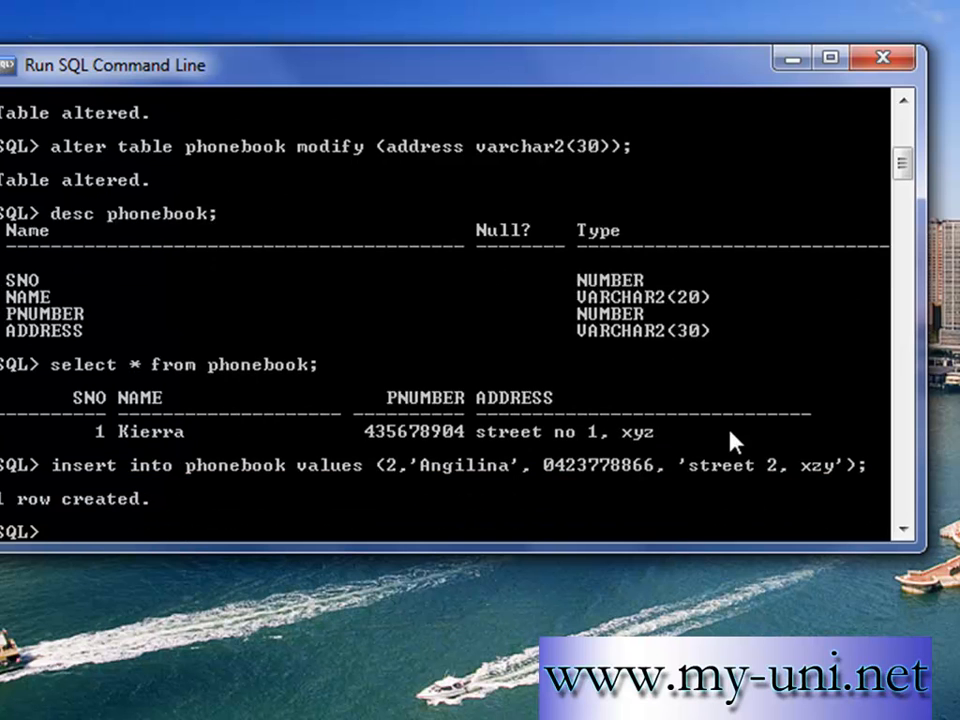
Step: Query PHONEBOOK again, now listing both Angilina and Kierra rows
{"action": "type", "text": "select * from"}
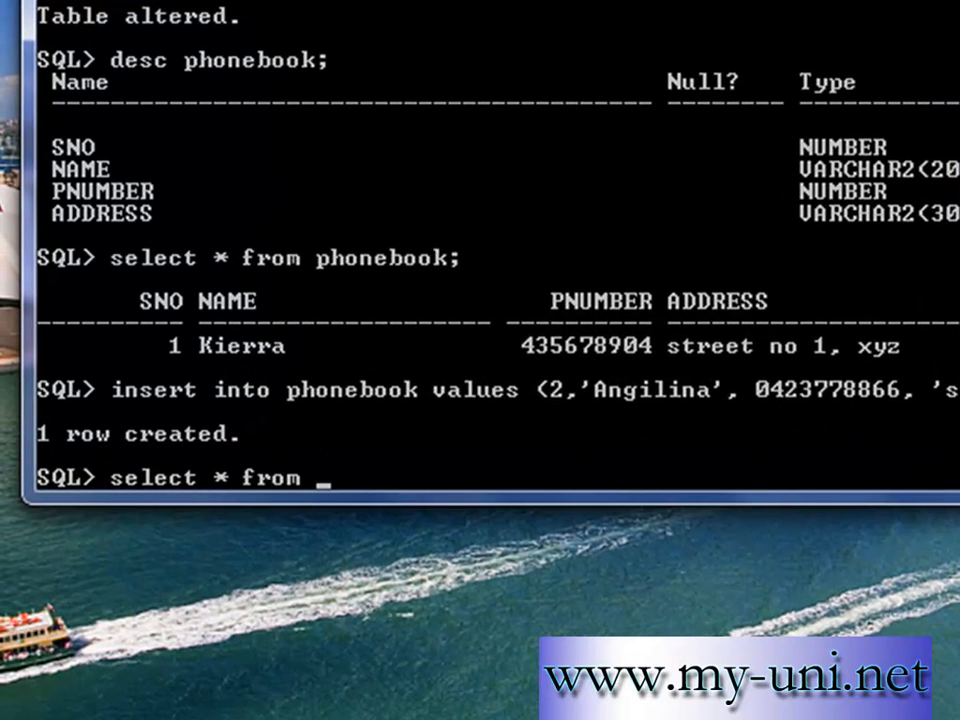
{"action": "type", "text": "phonebook;"}
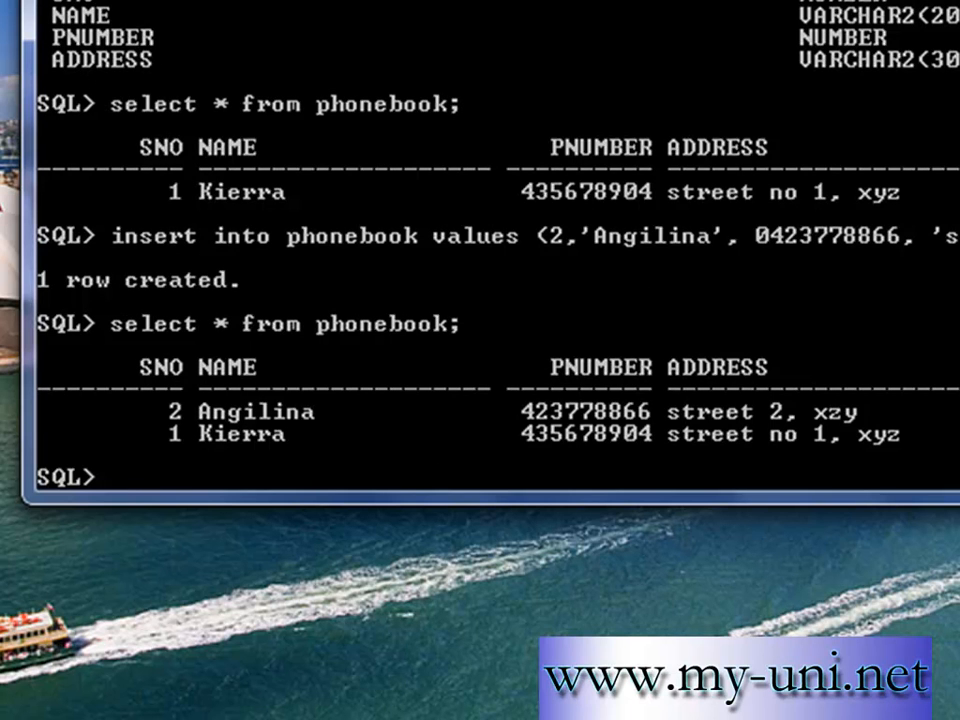
{"action": "type", "text": "c"}
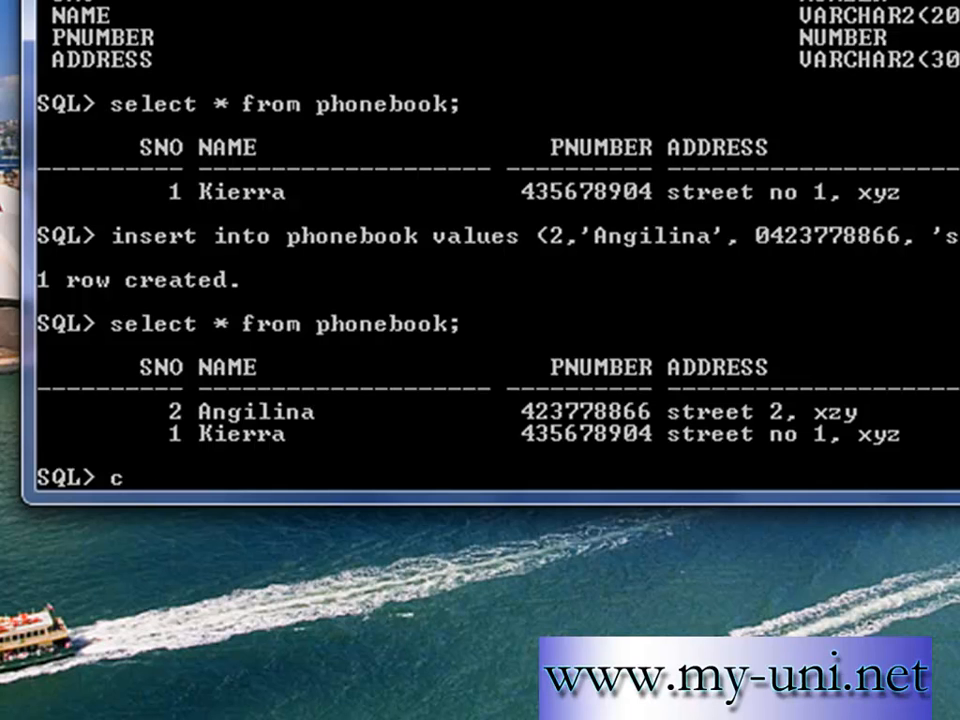
Step: Commit the inserted PHONEBOOK row, then enter the exit command without running it
{"action": "type", "text": "ommit"}
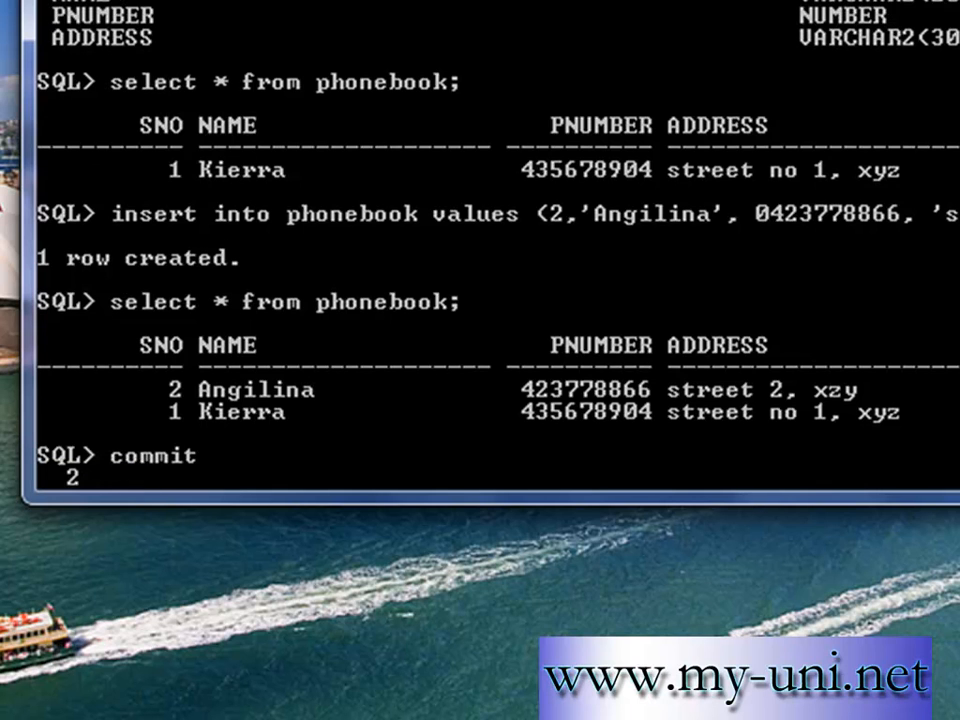
{"action": "key", "text": "Return"}
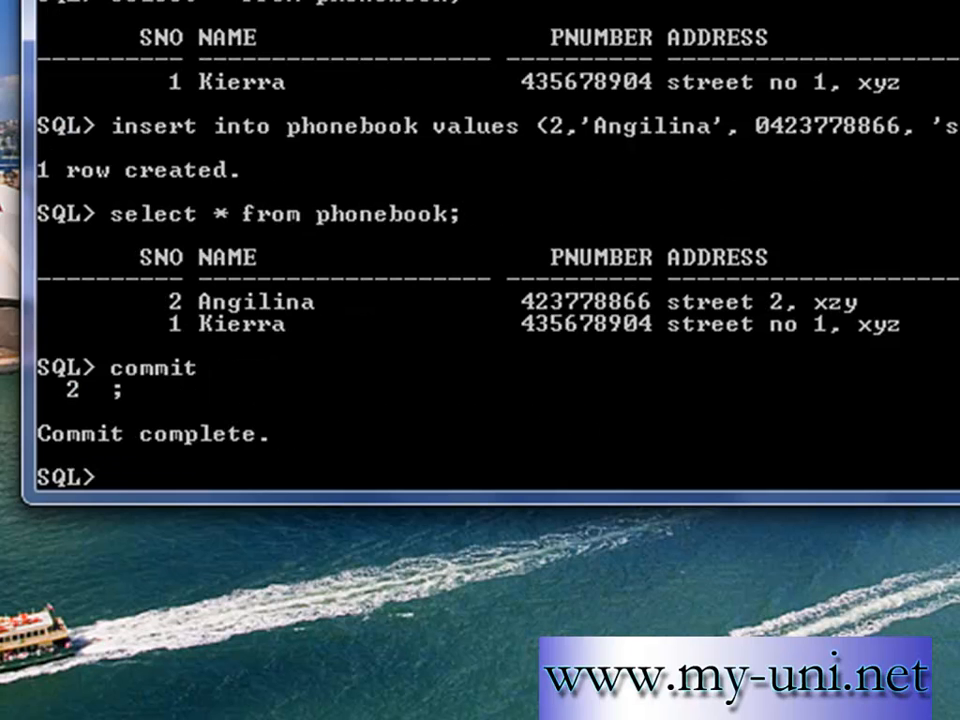
{"action": "type", "text": "exi"}
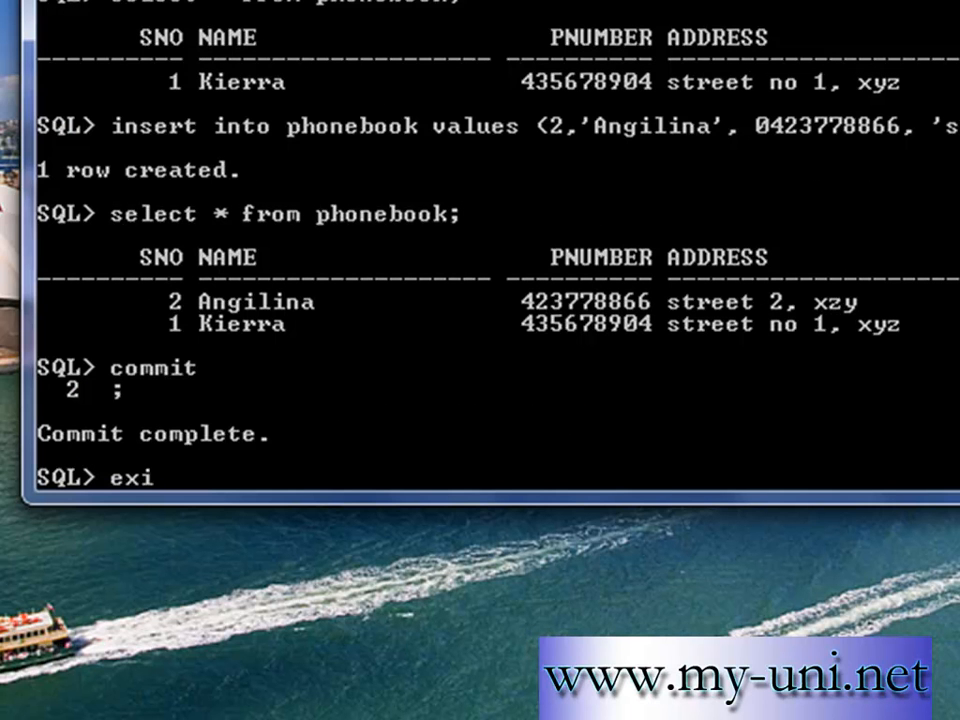
{"action": "type", "text": "t"}
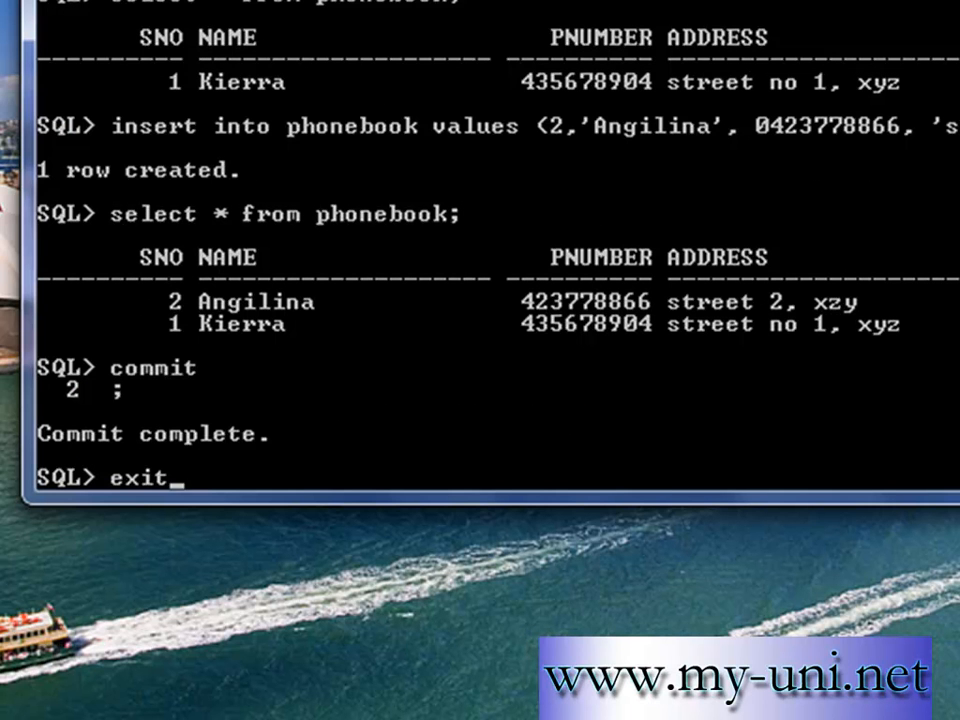